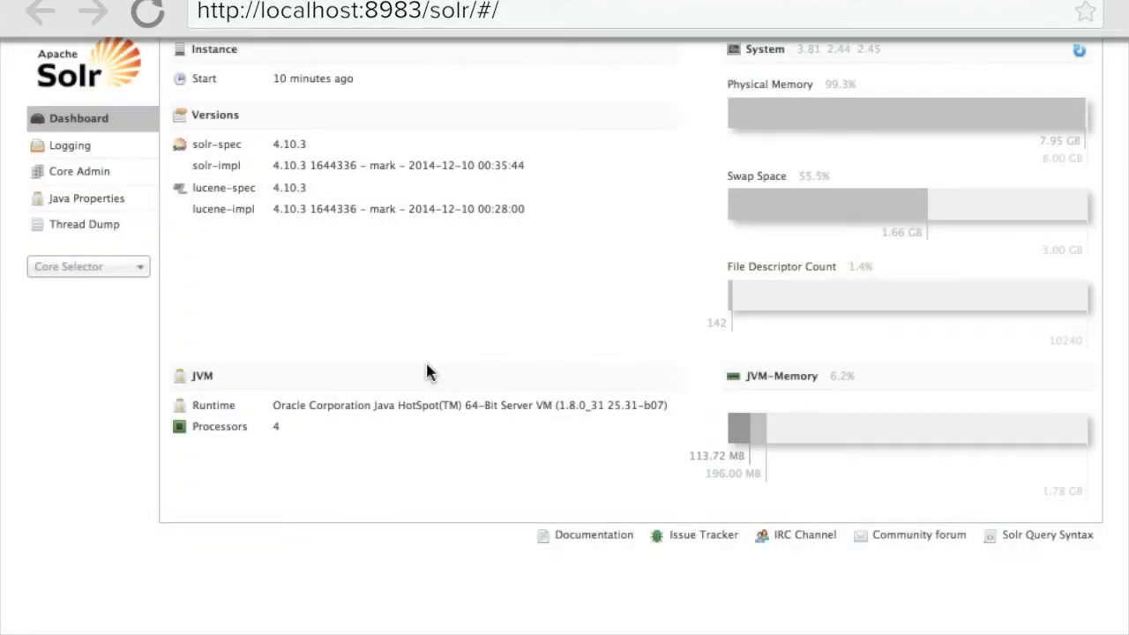
Select the collection1 core from the Core Selector to show its Overview
left_click(88, 266)
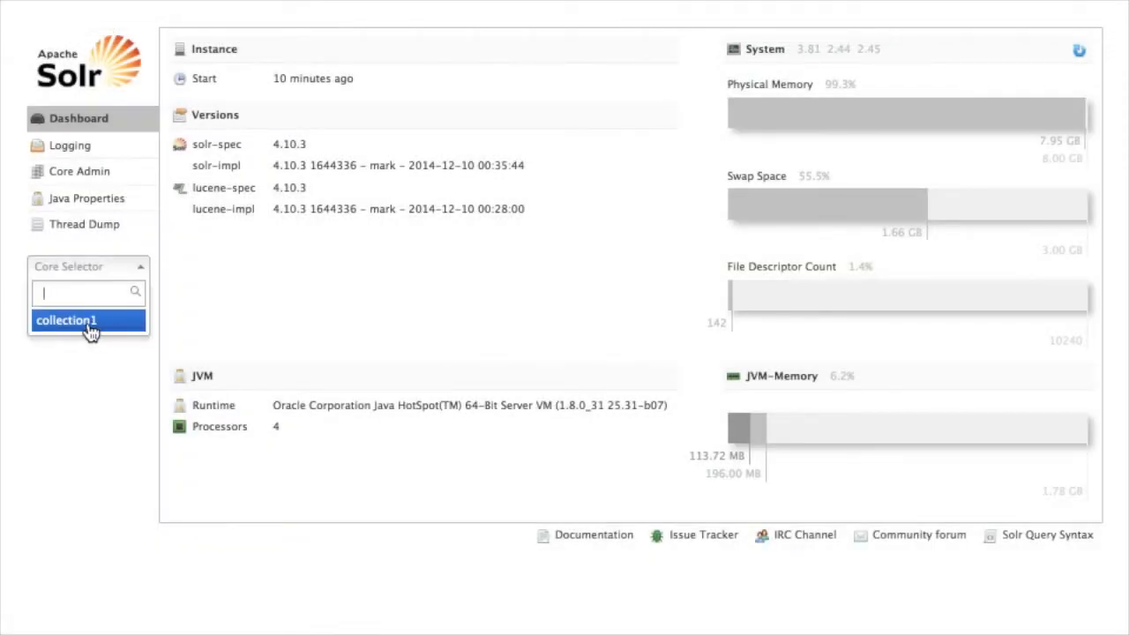
left_click(67, 322)
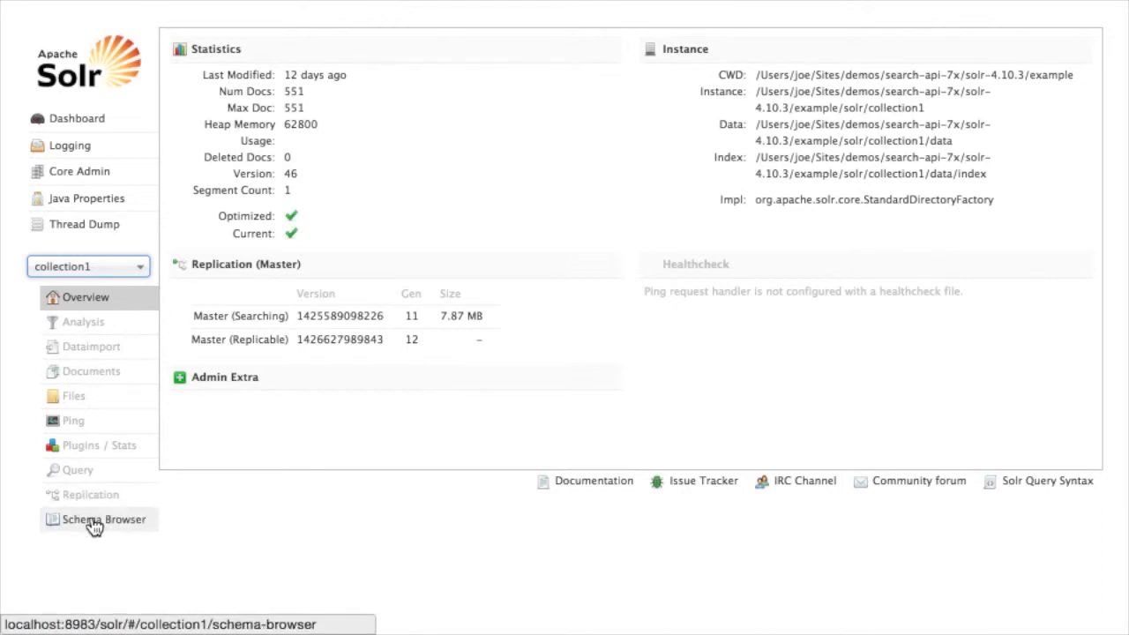
In Schema Browser, search 'tm_bo' and select the tm_body$value field
left_click(102, 518)
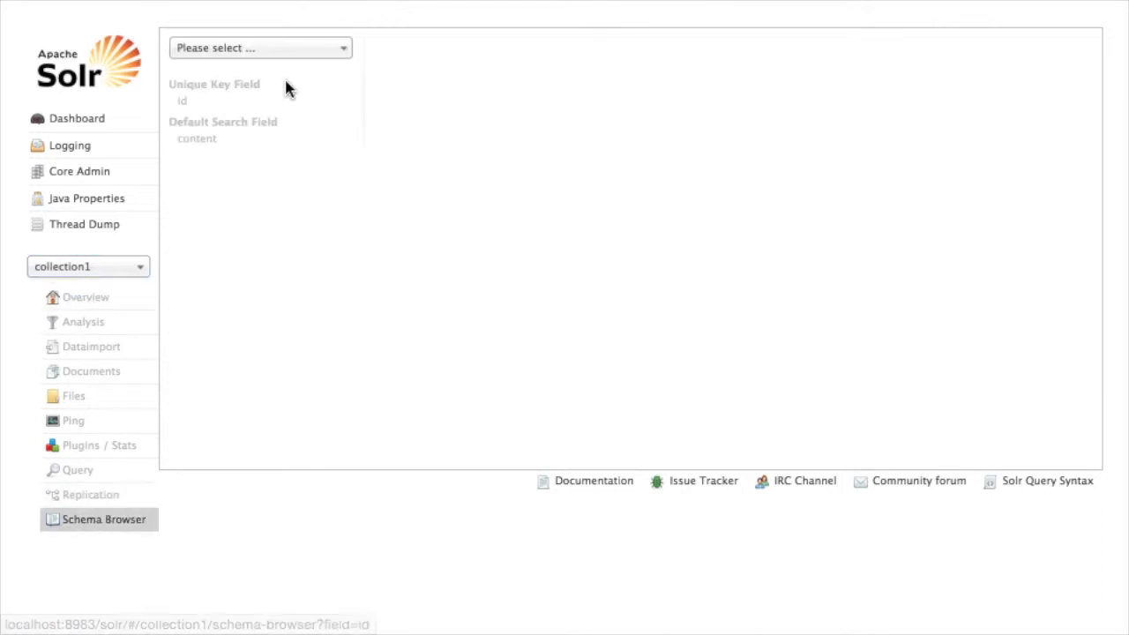
left_click(261, 48)
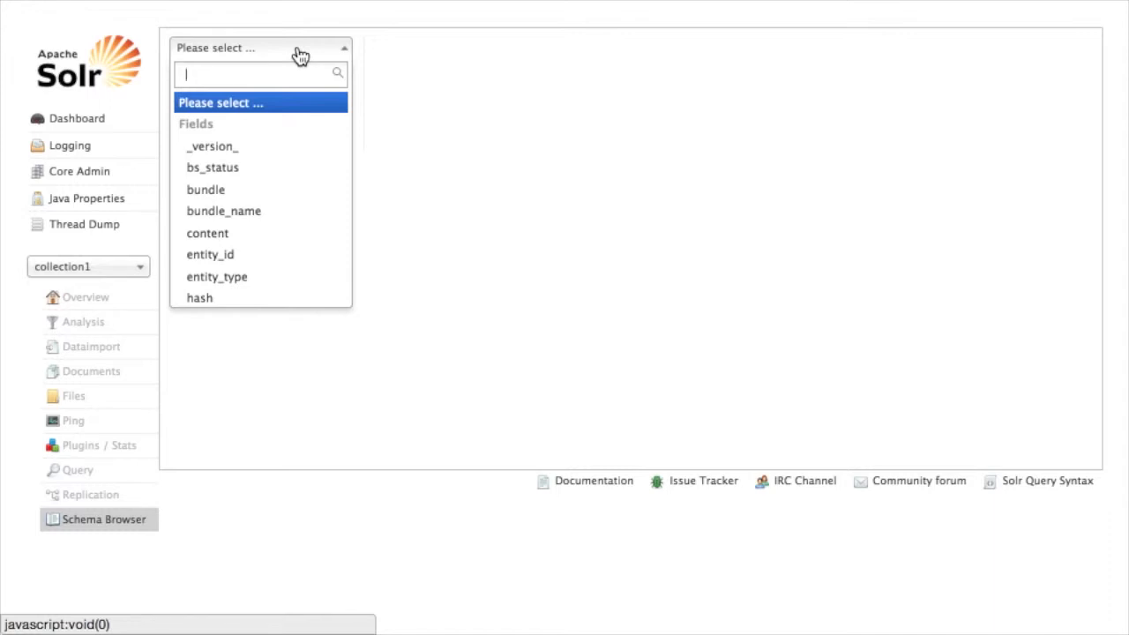
type("tm_bo")
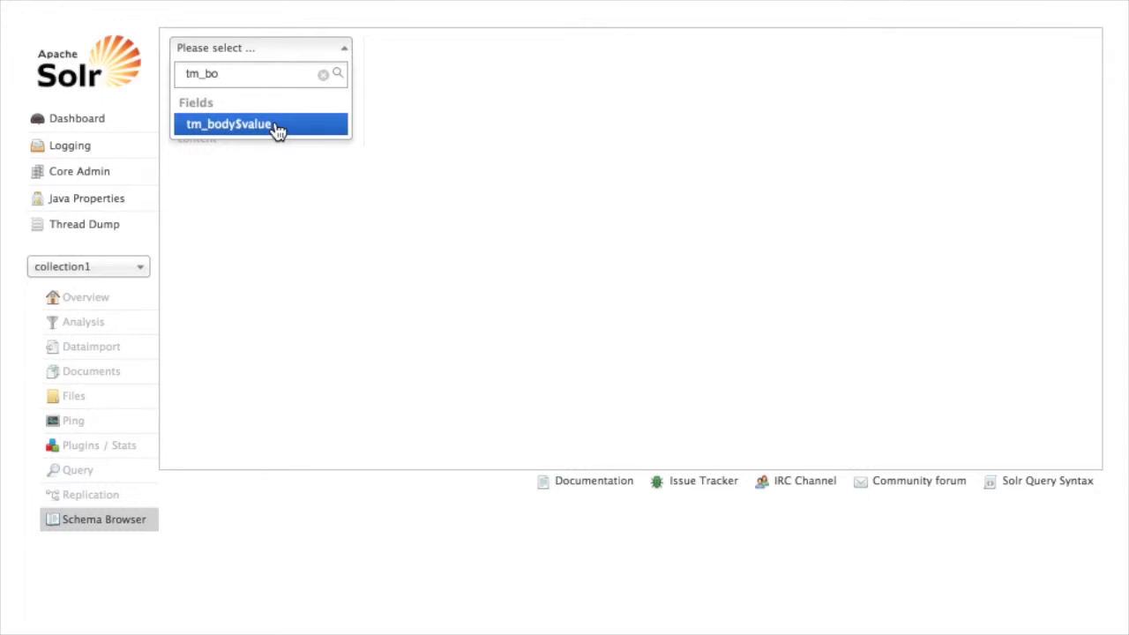
left_click(228, 124)
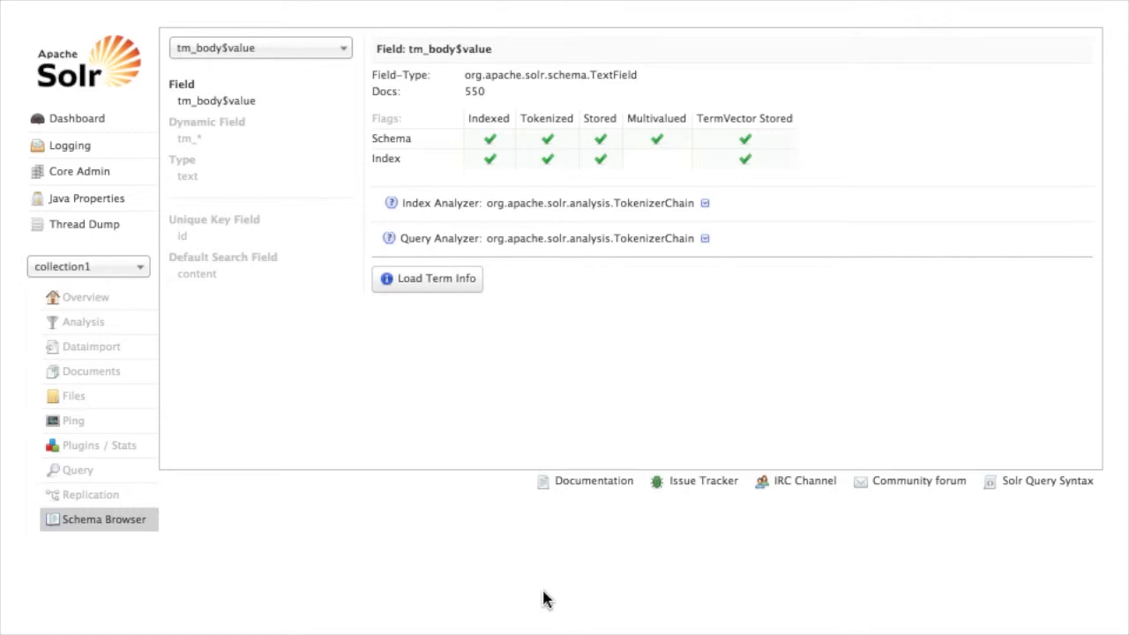
mouse_move(487, 281)
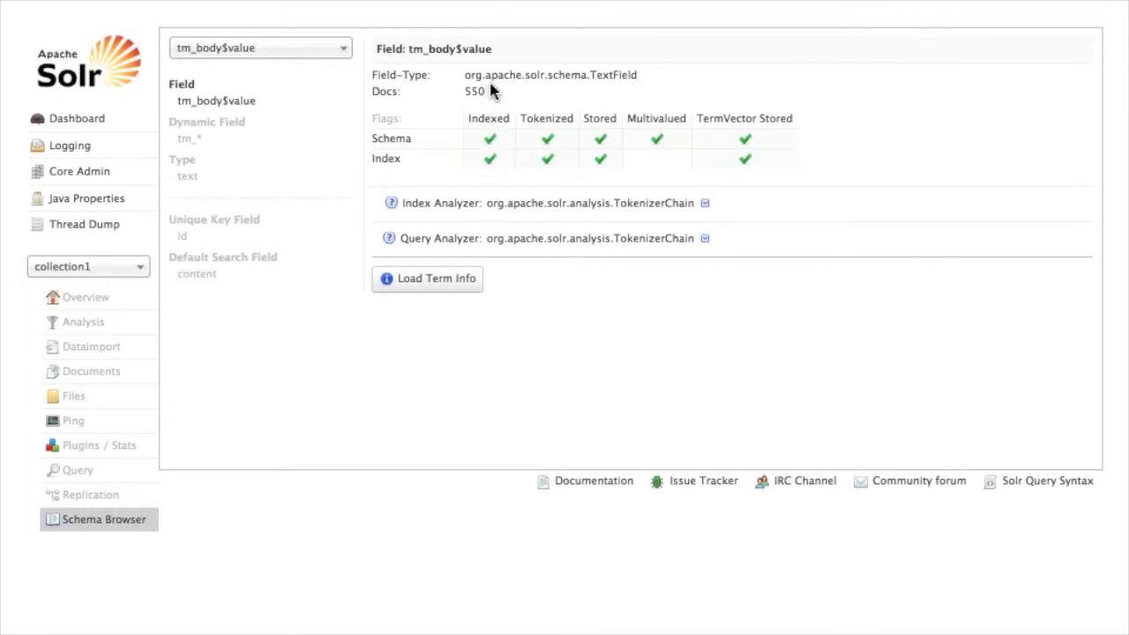
mouse_move(521, 113)
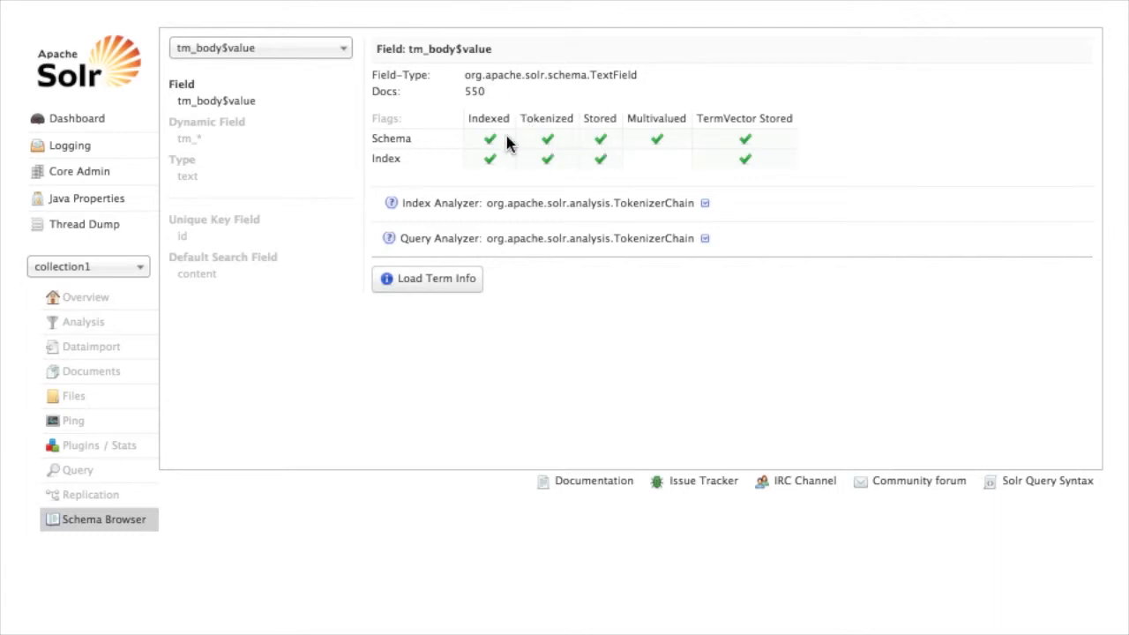
mouse_move(632, 144)
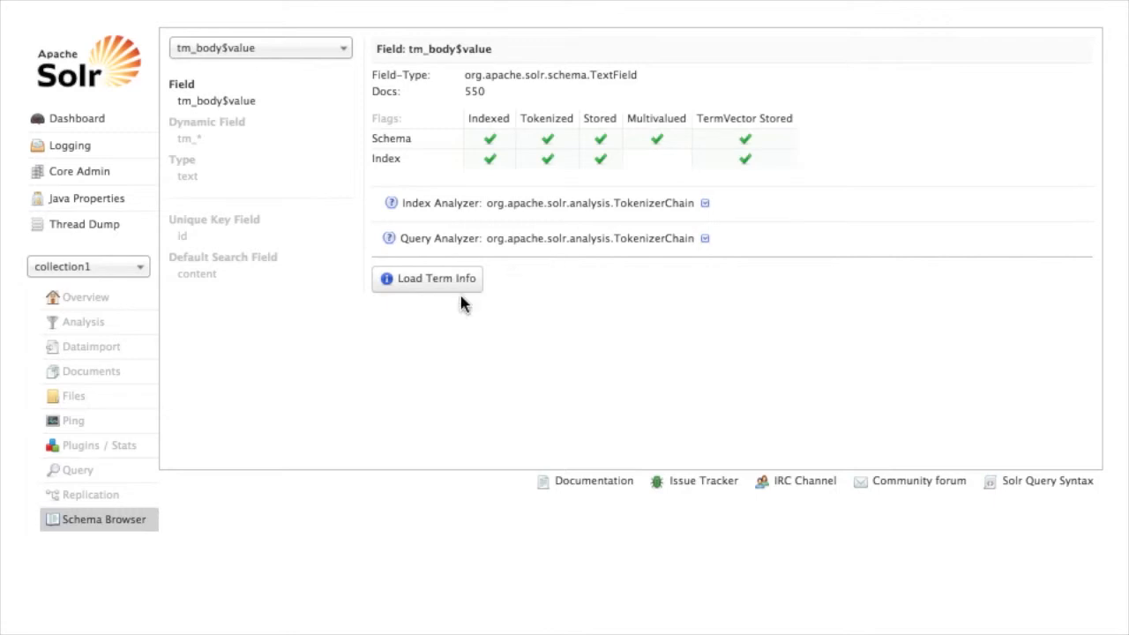
Load term info for tm_body$value and show the top 50 terms
left_click(427, 278)
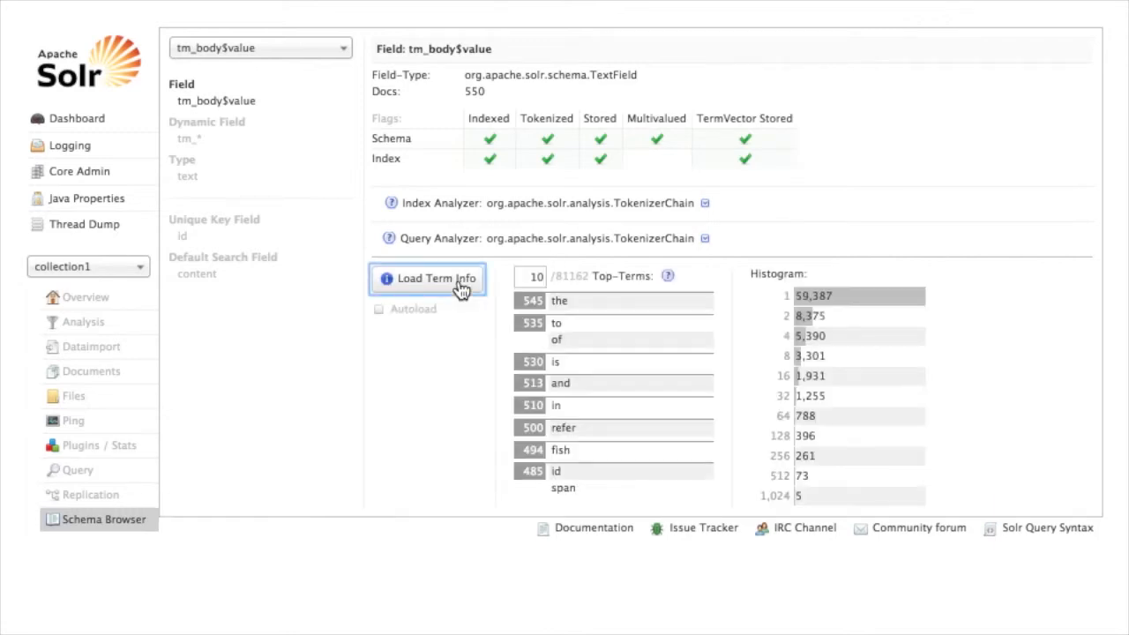
mouse_move(344, 579)
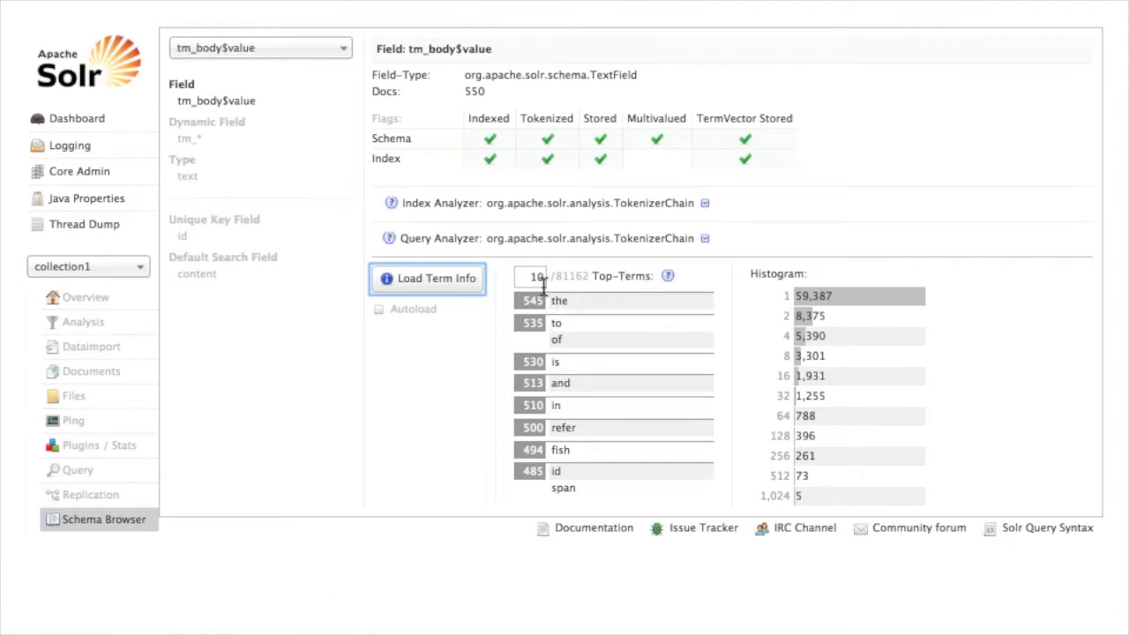
left_click(529, 275)
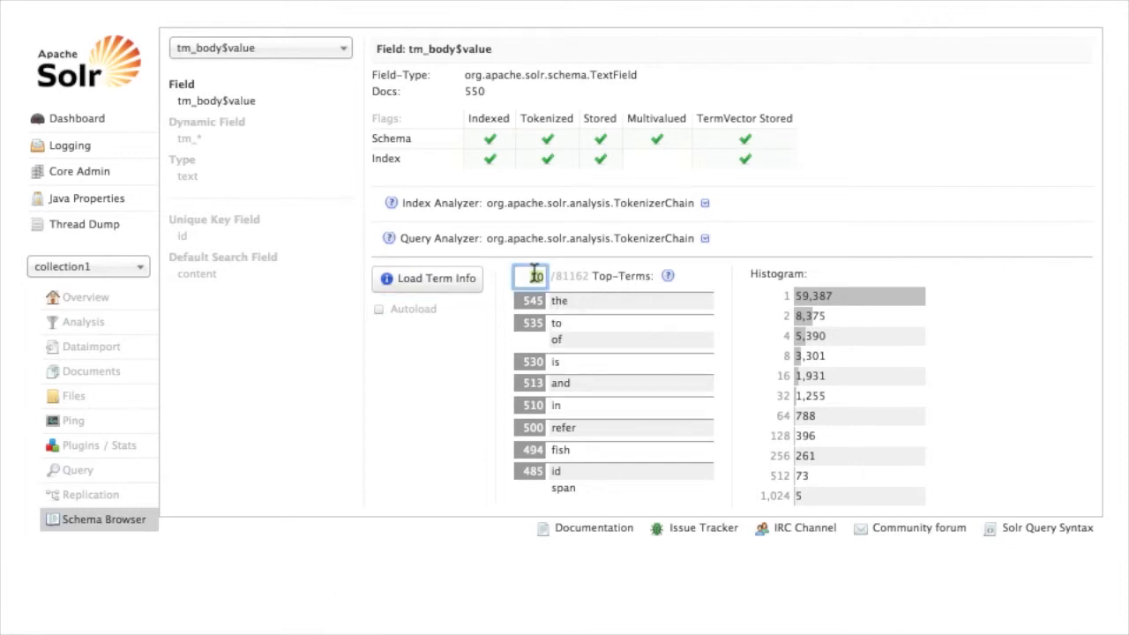
type("50")
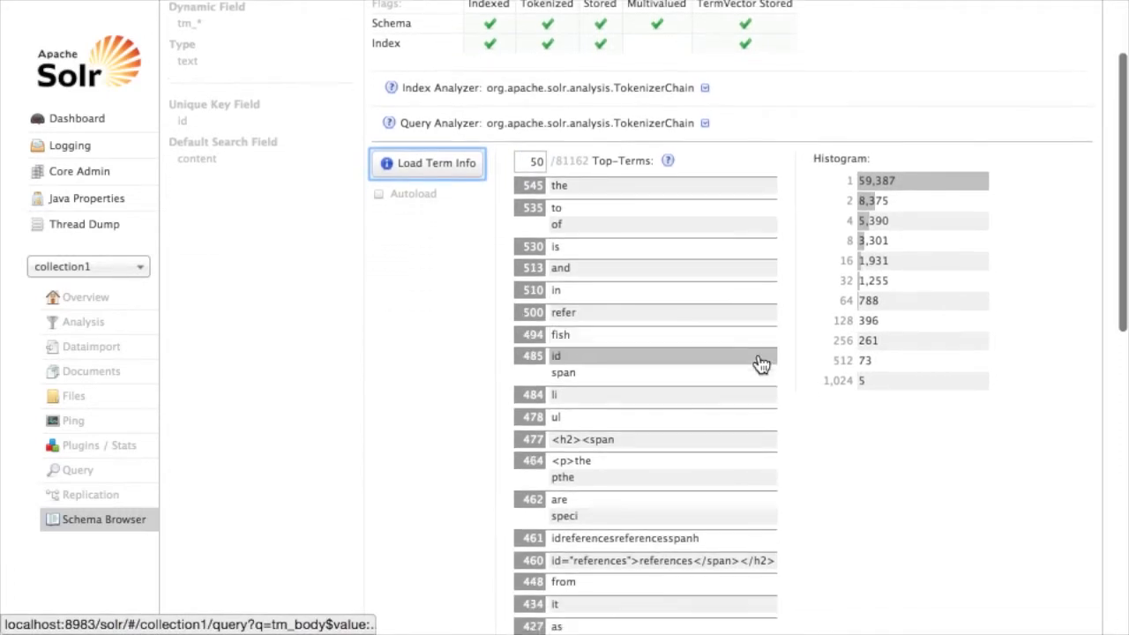
scroll("down", 3)
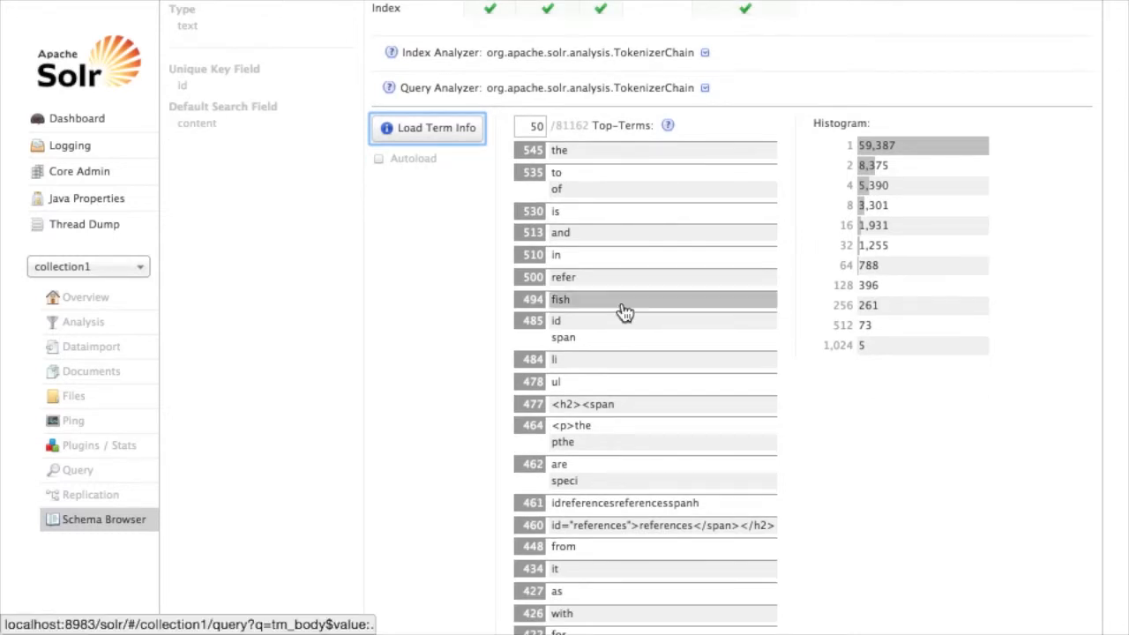
left_click(559, 150)
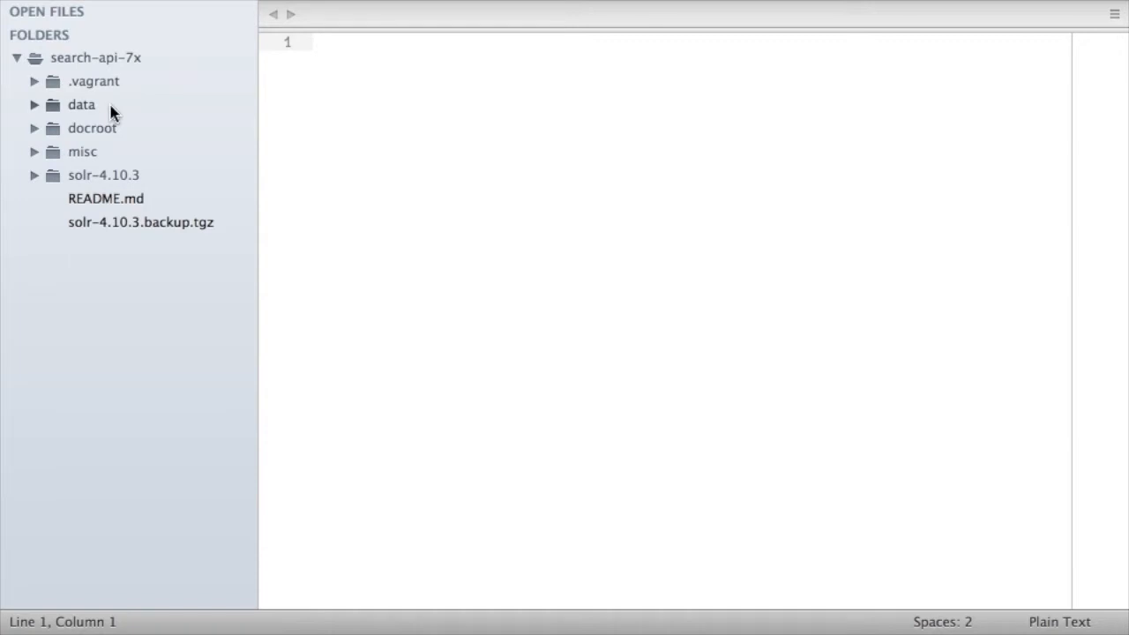
mouse_move(116, 180)
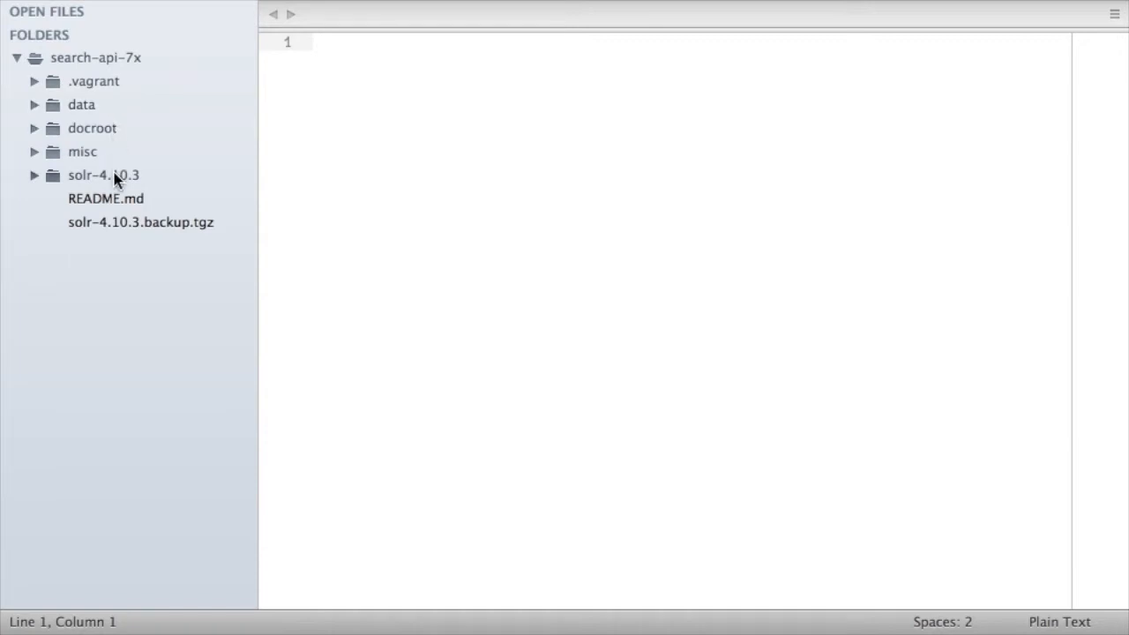
Expand solr-4.10.3 > example > solr folders down to the collection1 conf files
left_click(102, 175)
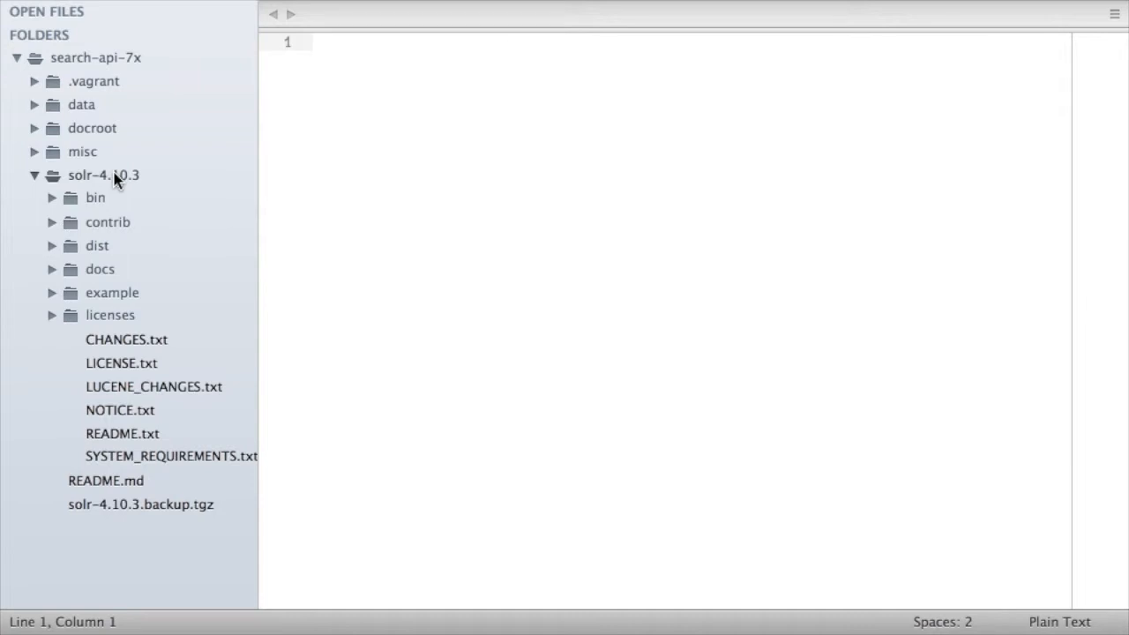
mouse_move(120, 275)
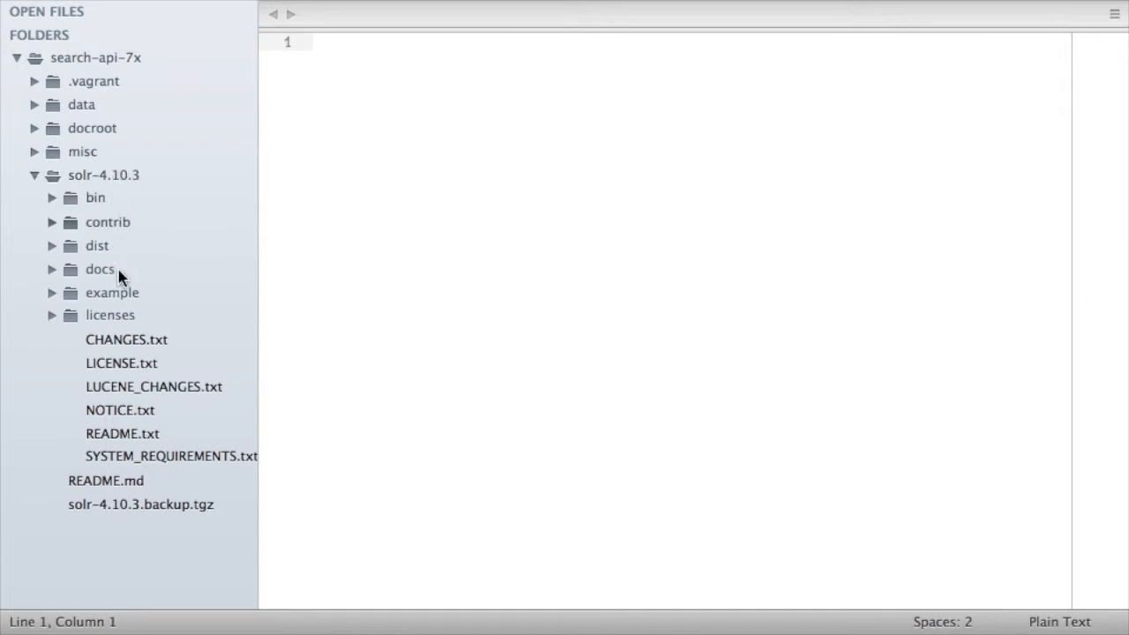
left_click(113, 293)
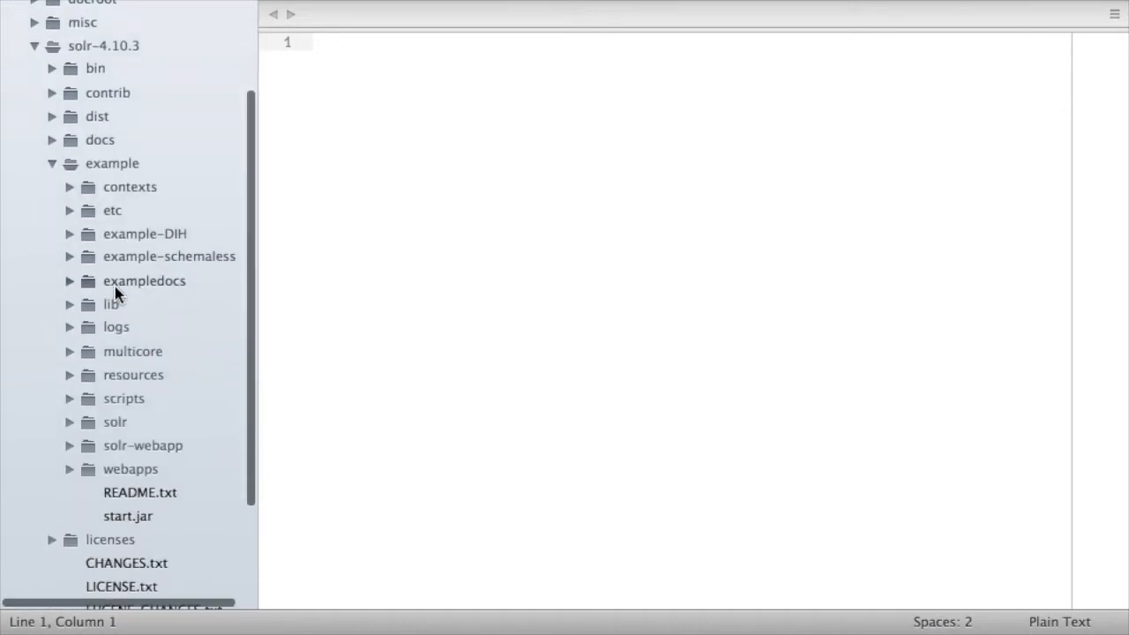
left_click(115, 422)
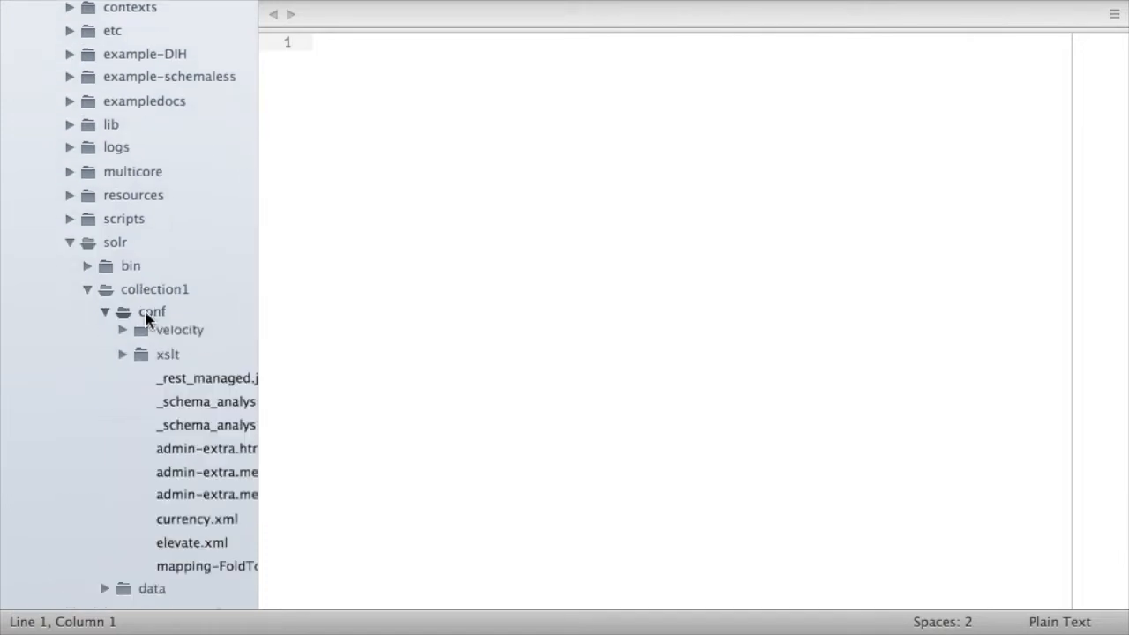
scroll("down", 3)
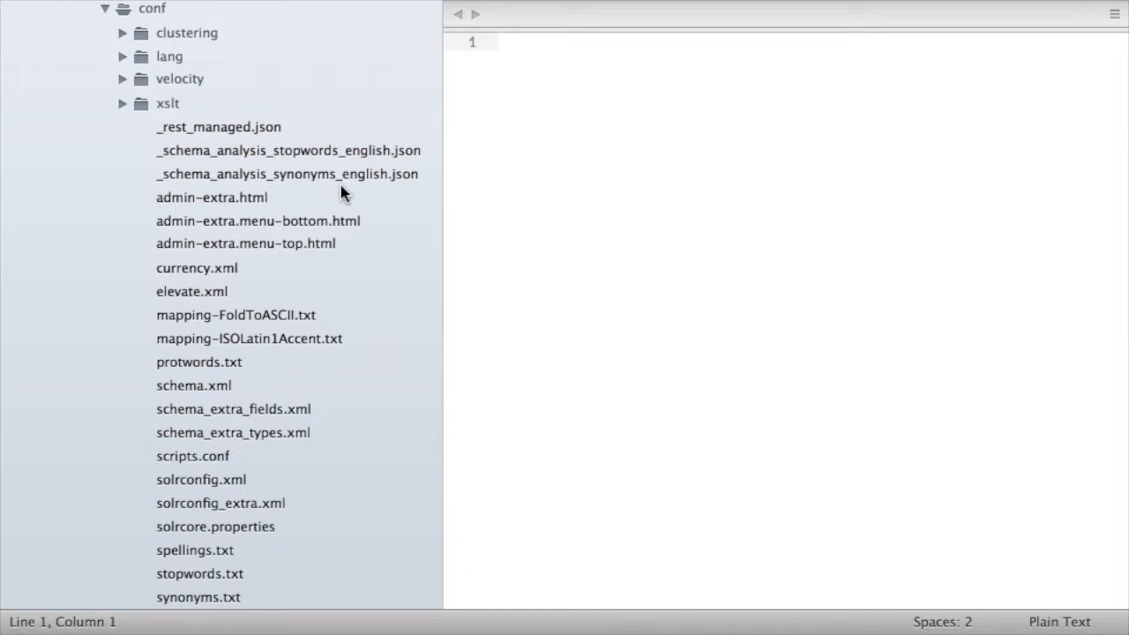
scroll("down", 3)
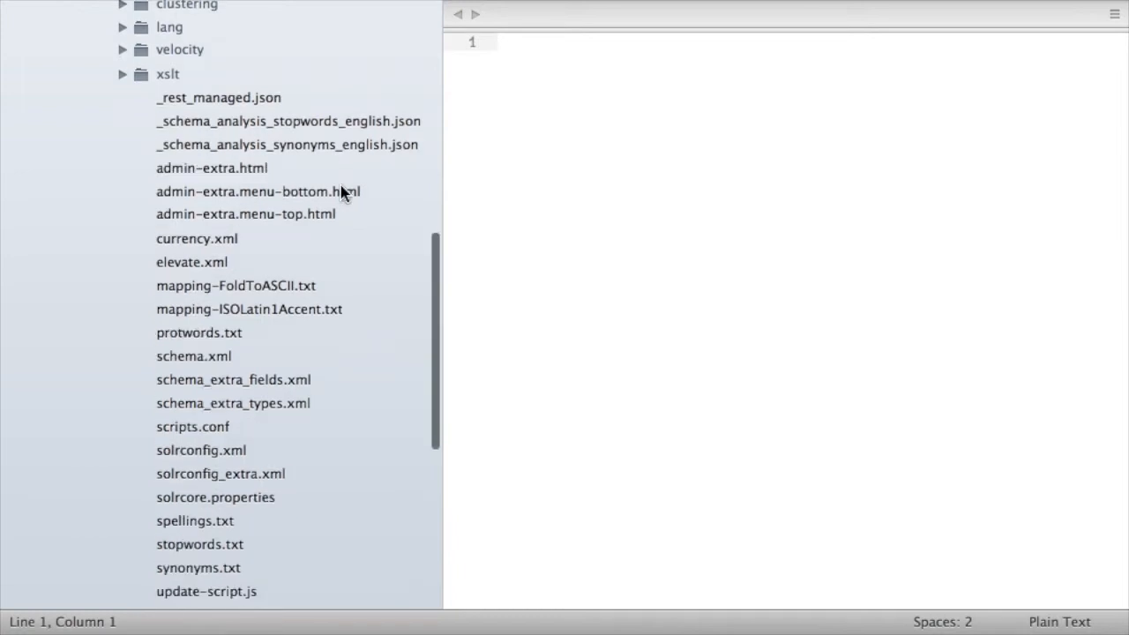
scroll("down", 3)
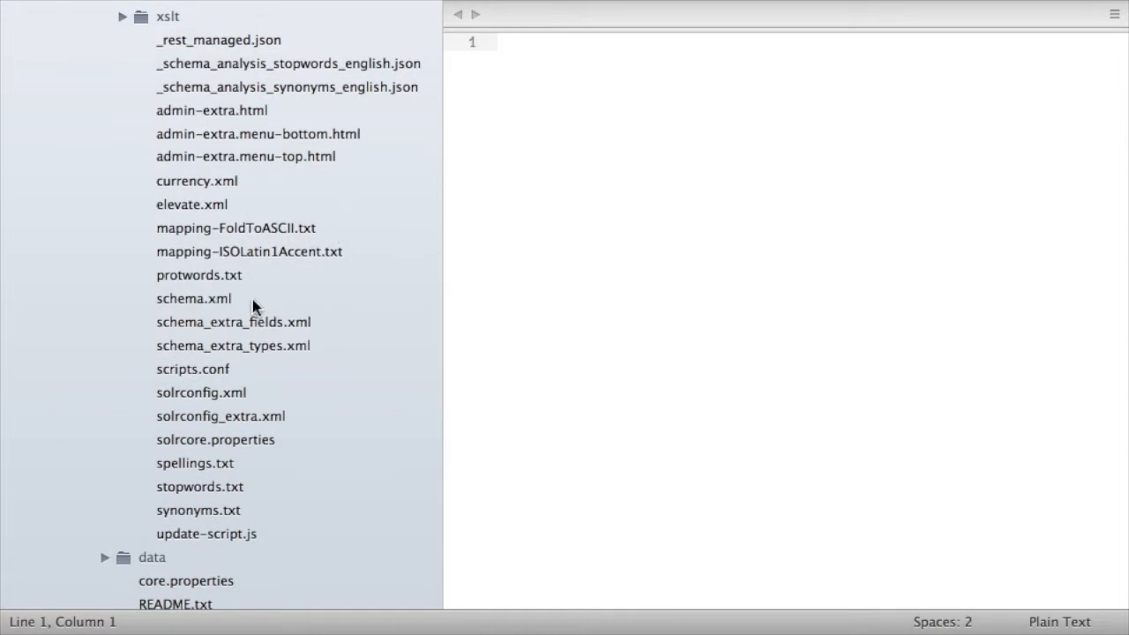
scroll("down", 3)
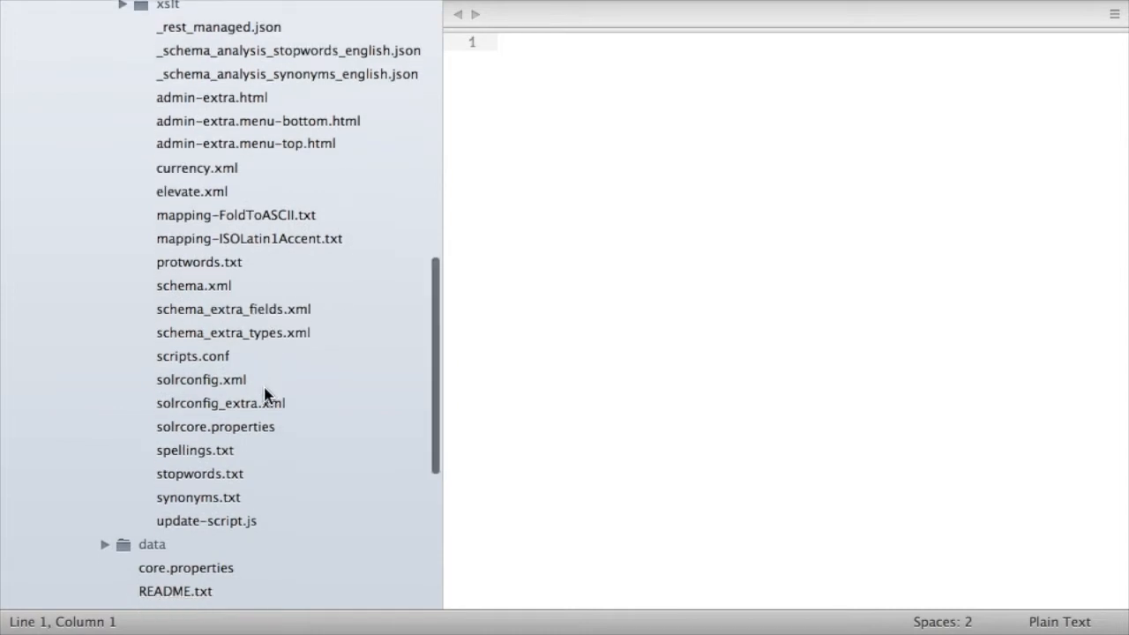
scroll("down", 3)
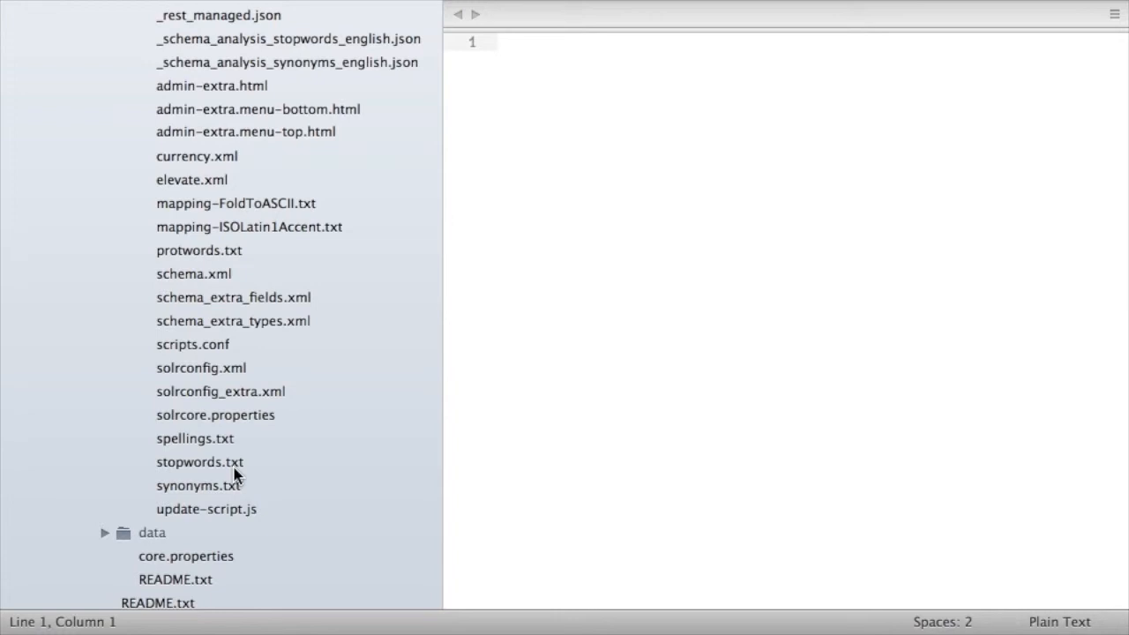
mouse_move(211, 285)
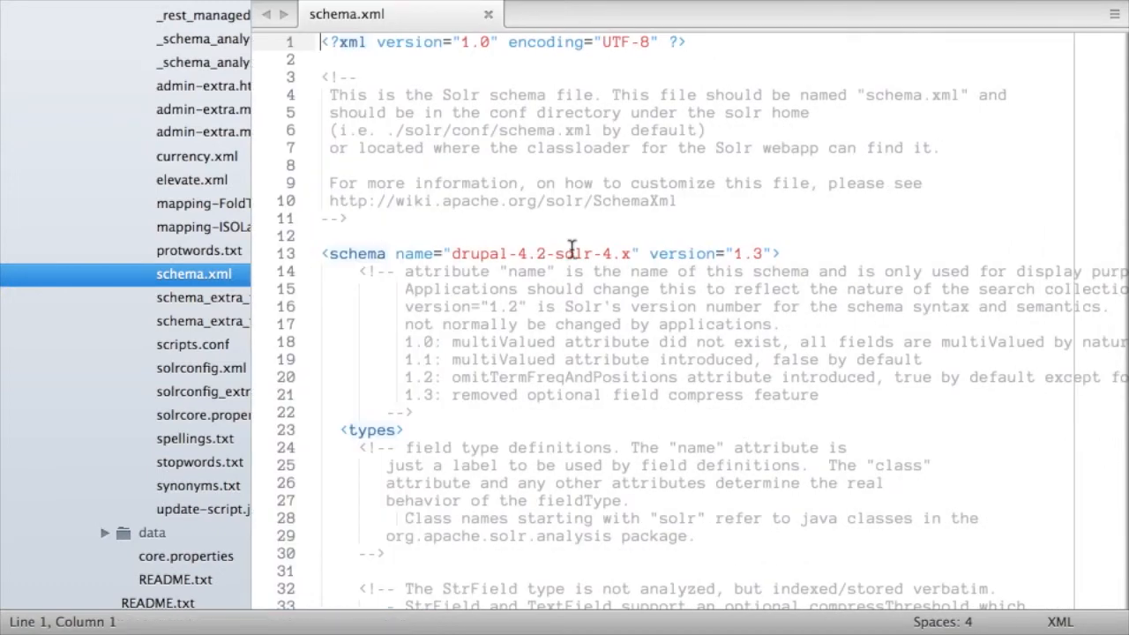
type("stopwords.tx")
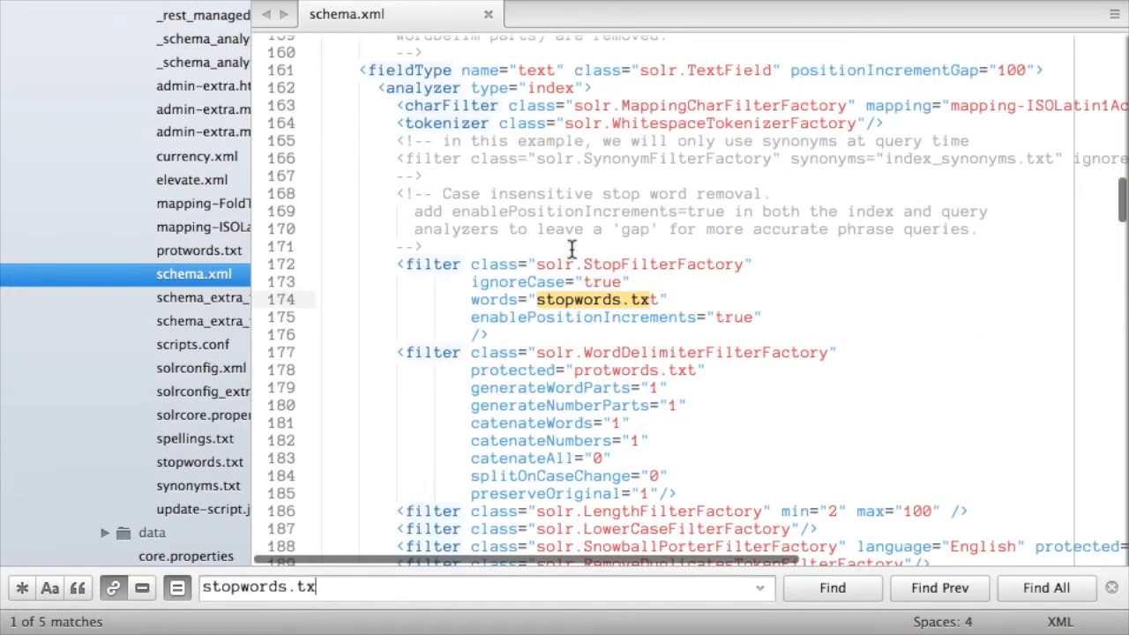
type("t")
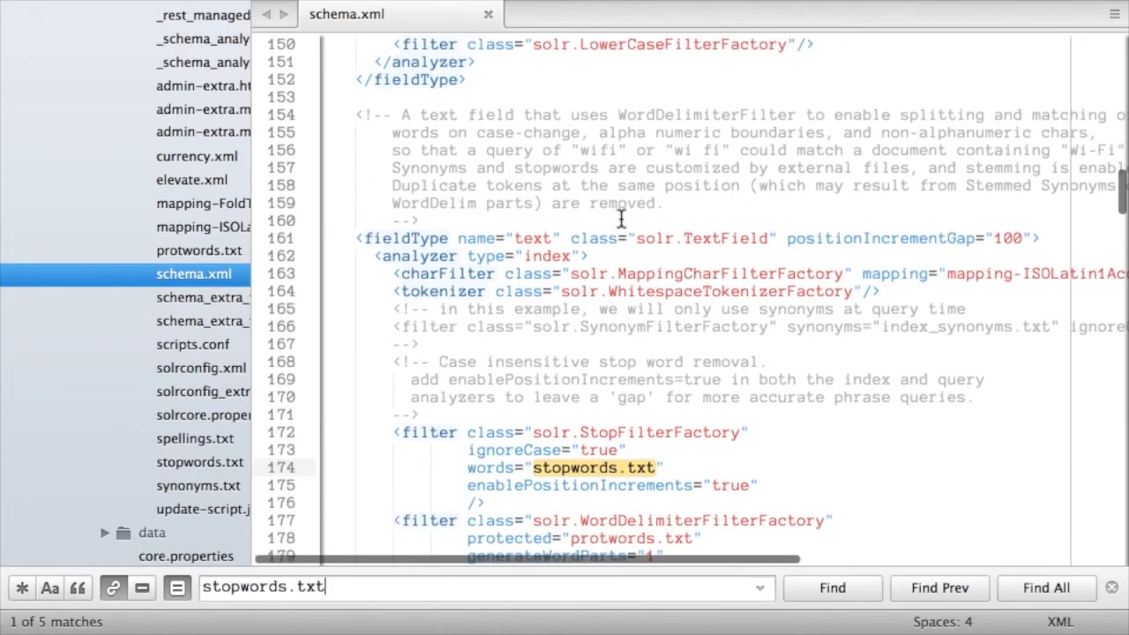
scroll("down", 3)
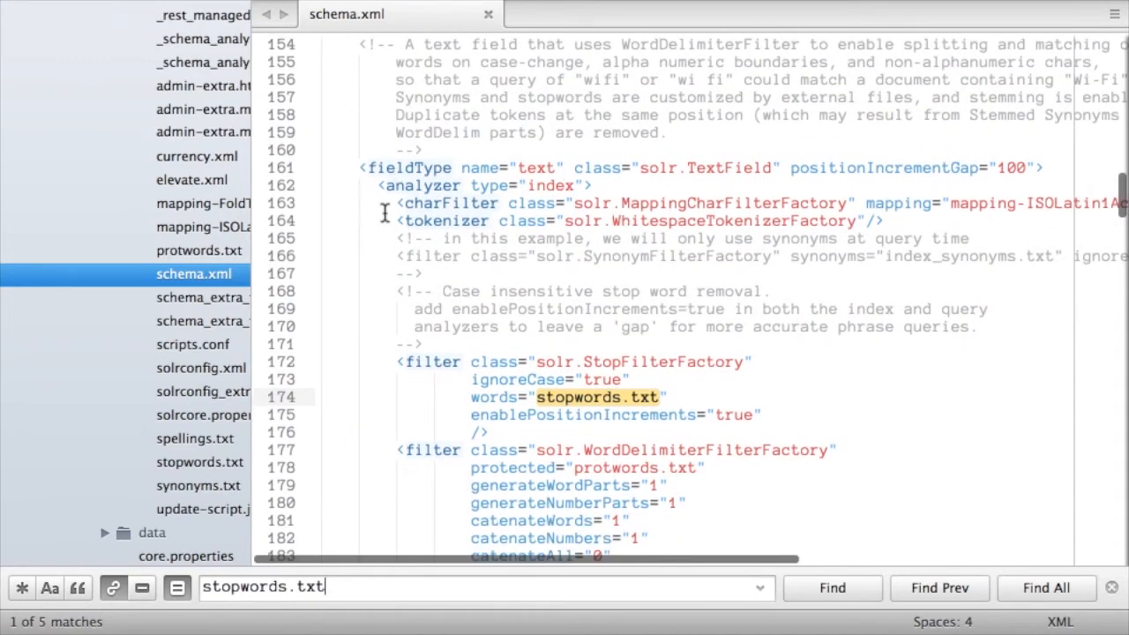
mouse_move(538, 168)
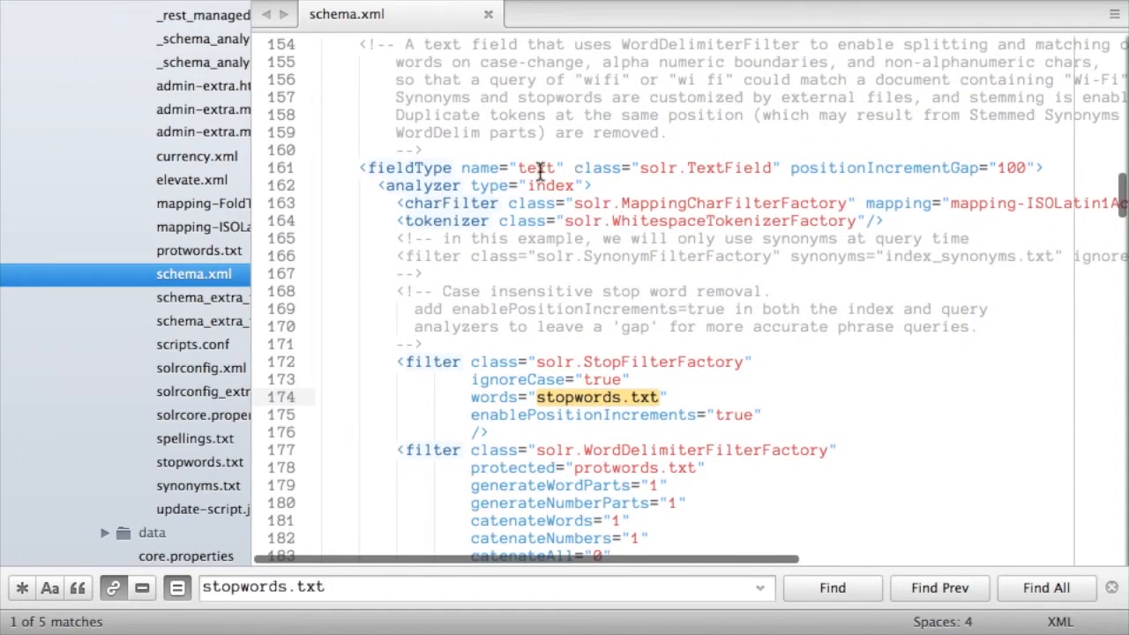
scroll("down", 3)
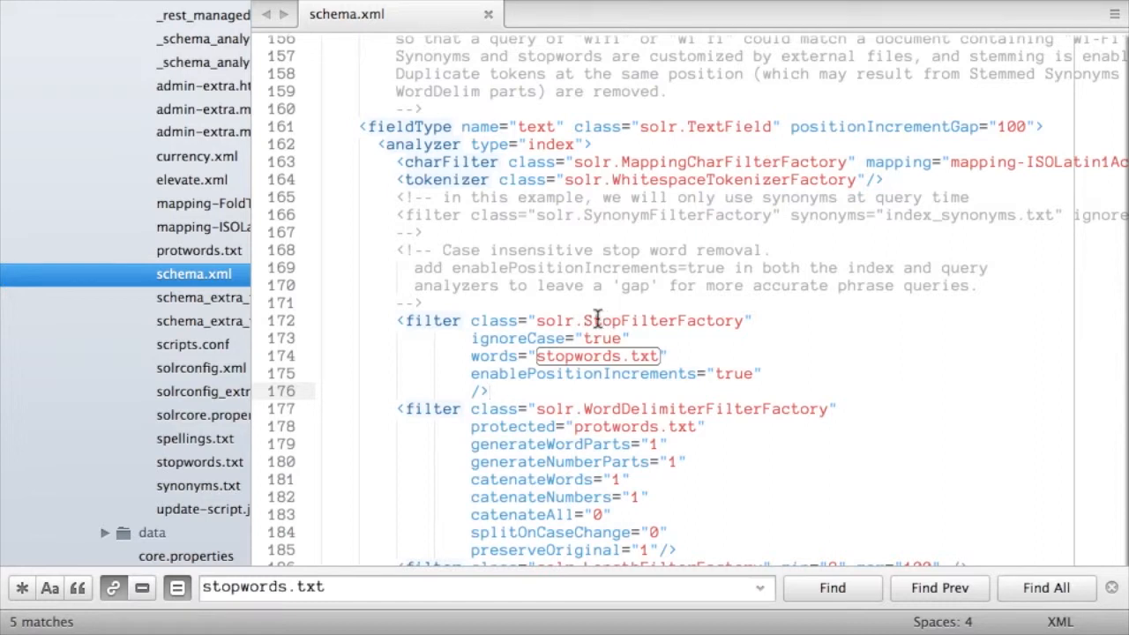
scroll("down", 3)
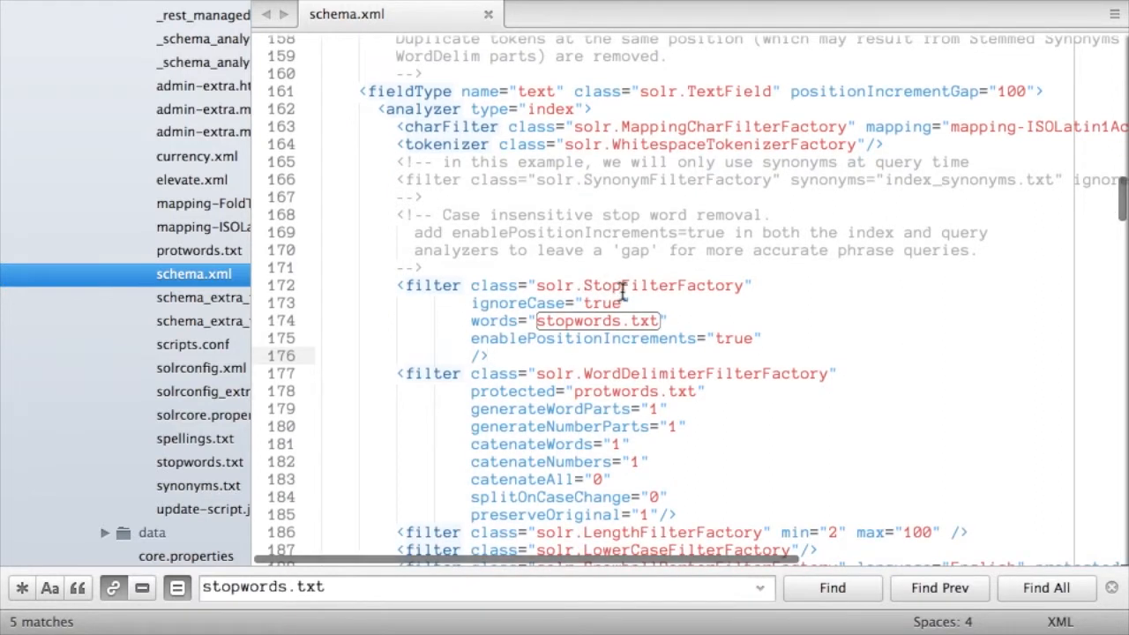
double_click(664, 286)
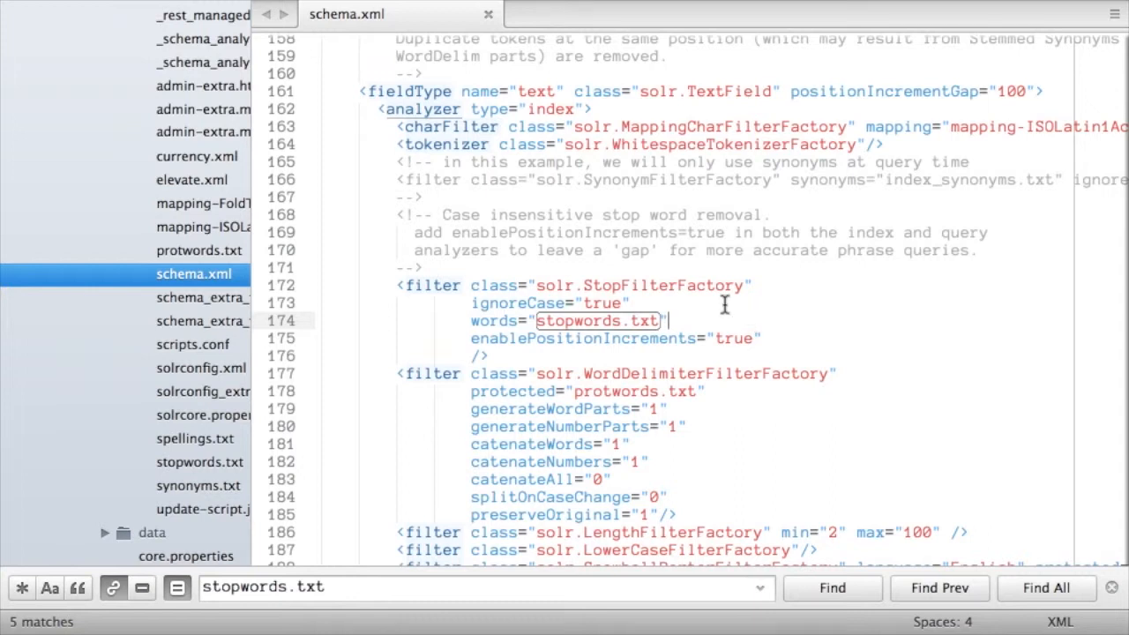
mouse_move(679, 302)
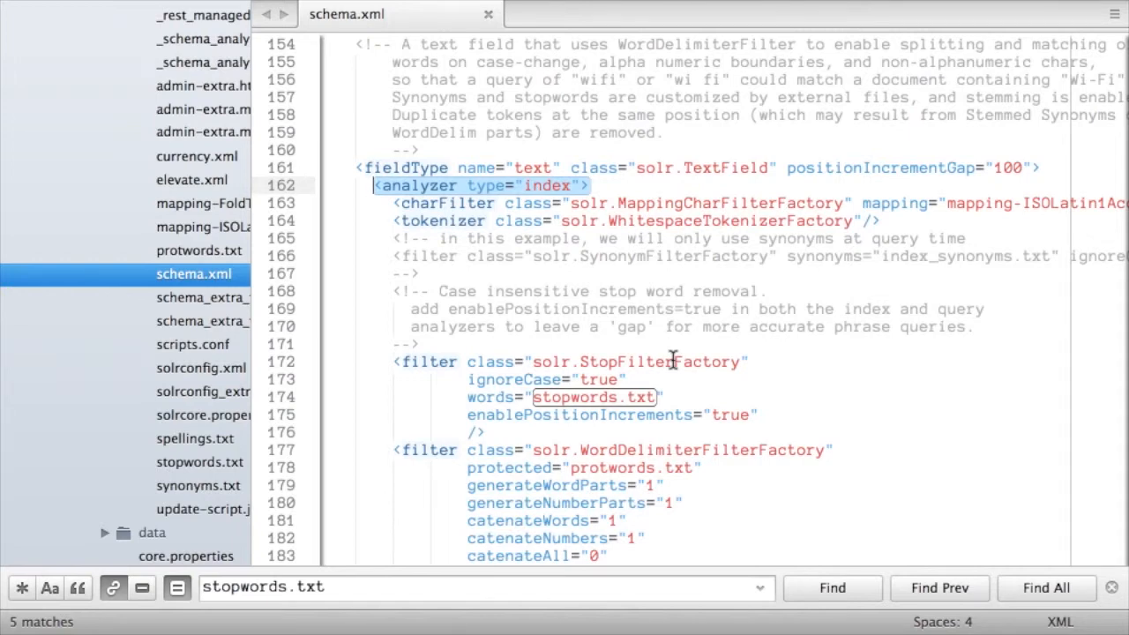
mouse_move(832, 473)
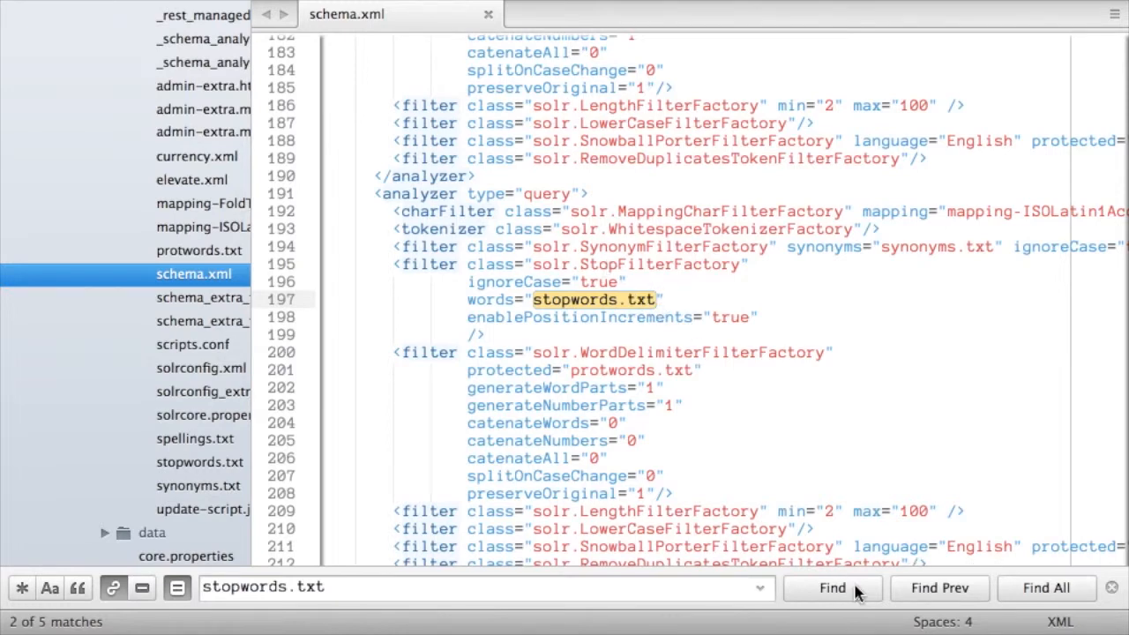
Jump to the next stopwords.txt reference in schema.xml, then open stopwords.txt
left_click(831, 588)
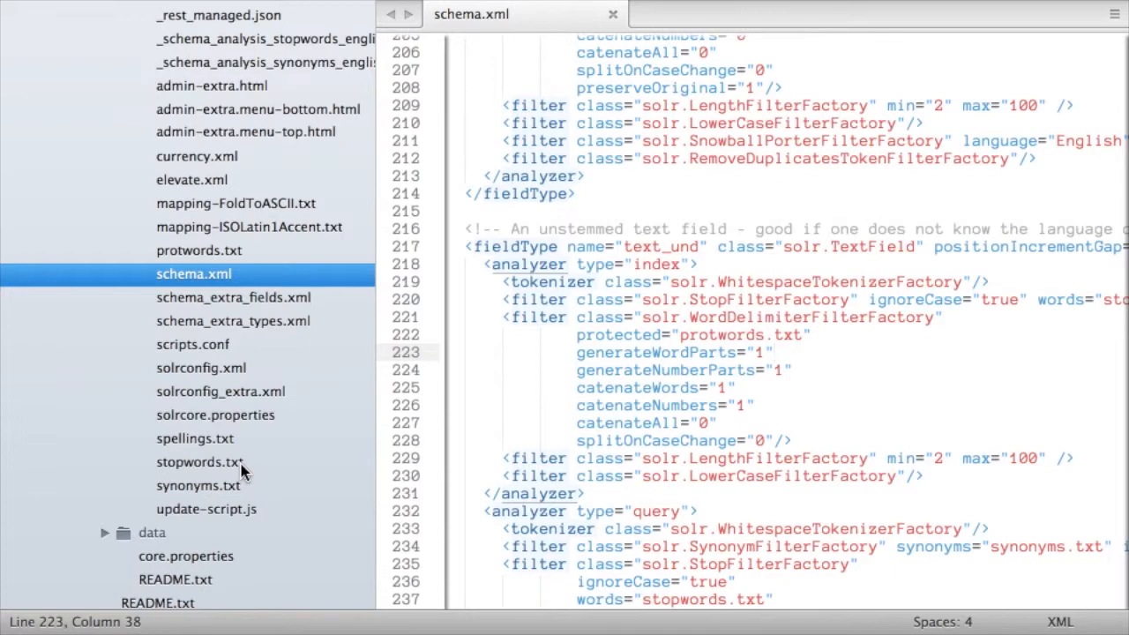
double_click(196, 462)
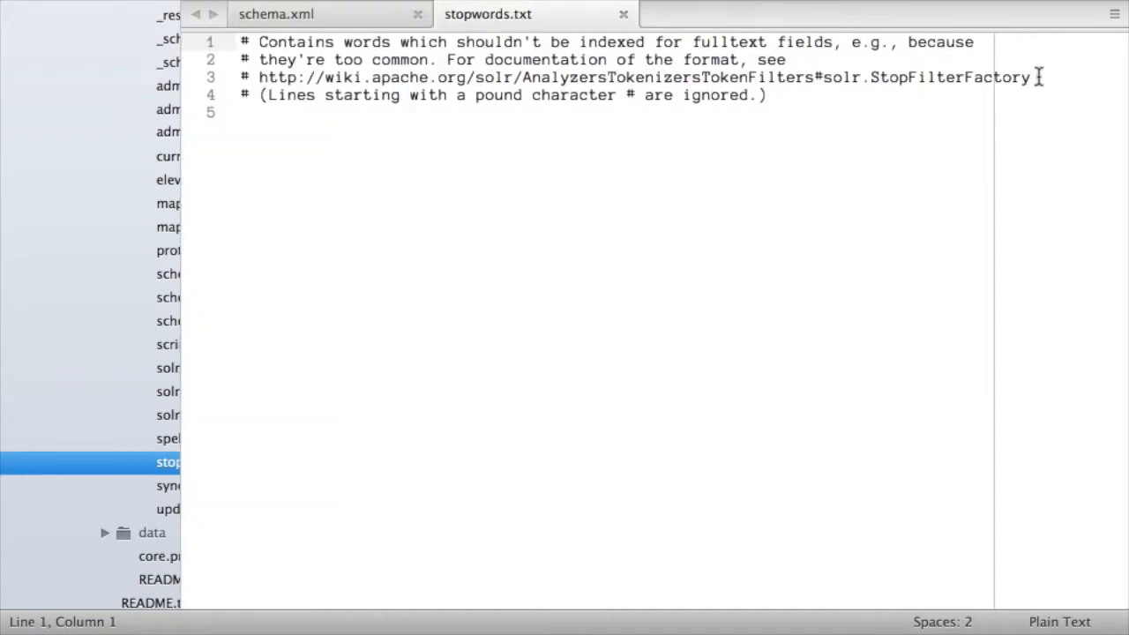
Copy the documentation URL from stopwords.txt's comments and move to the empty line 5
left_click_drag(379, 77, 1030, 78)
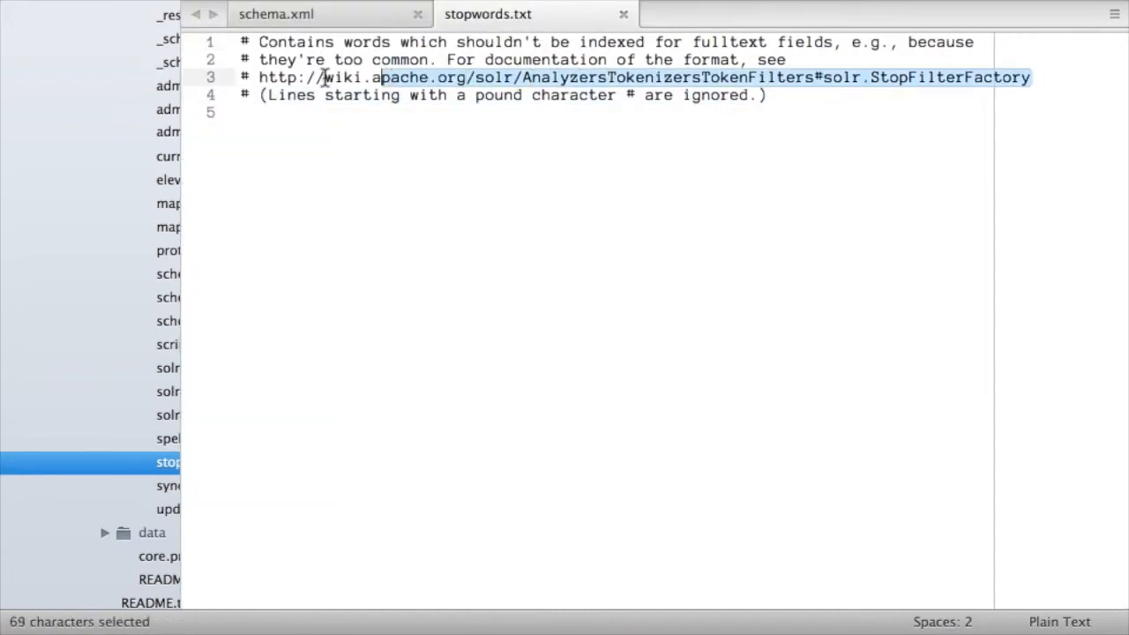
left_click_drag(381, 78, 261, 78)
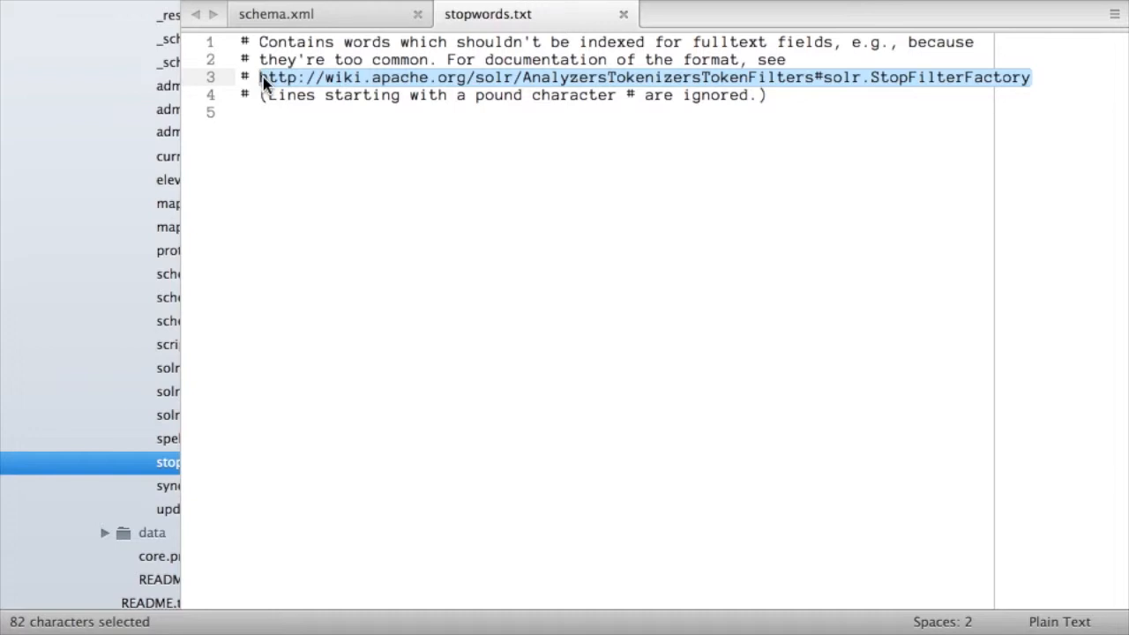
key("cmd+c")
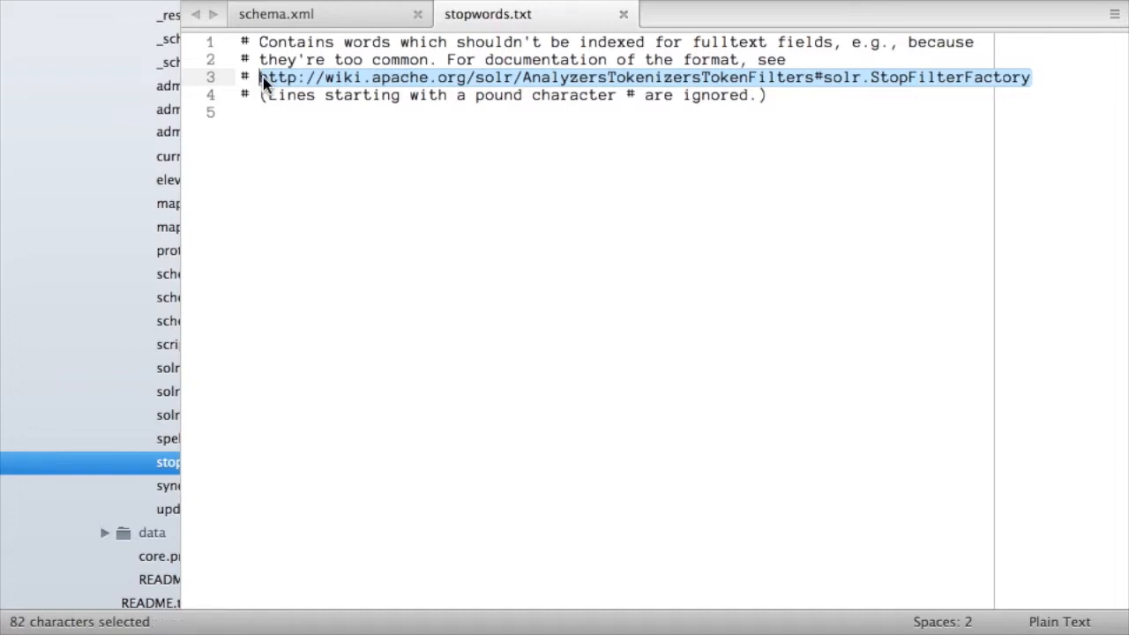
left_click(838, 113)
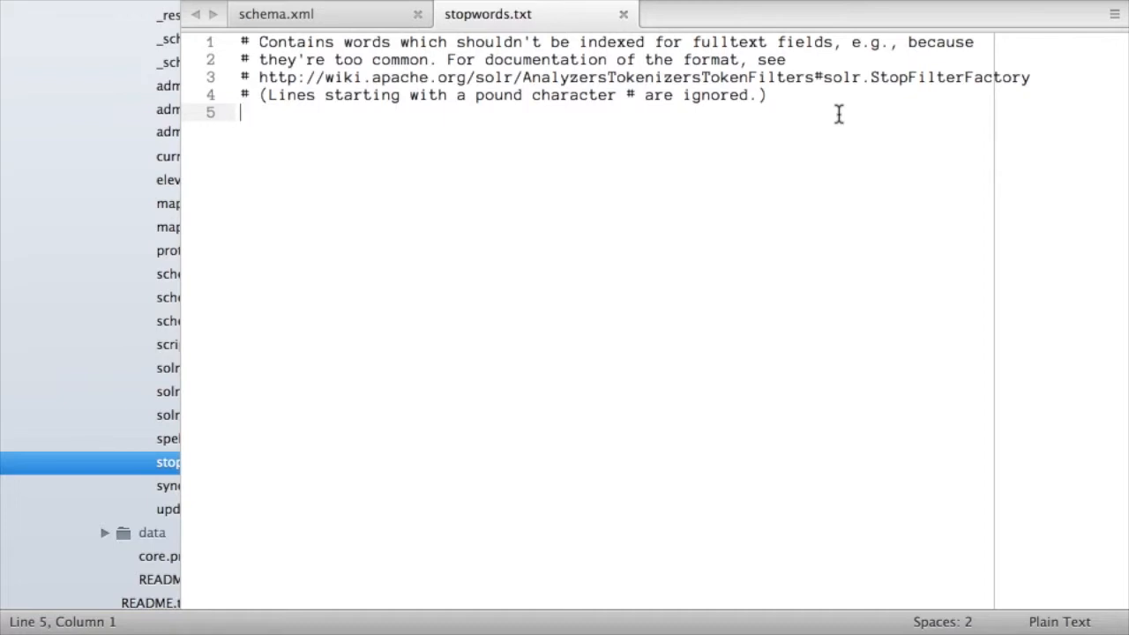
left_click(102, 519)
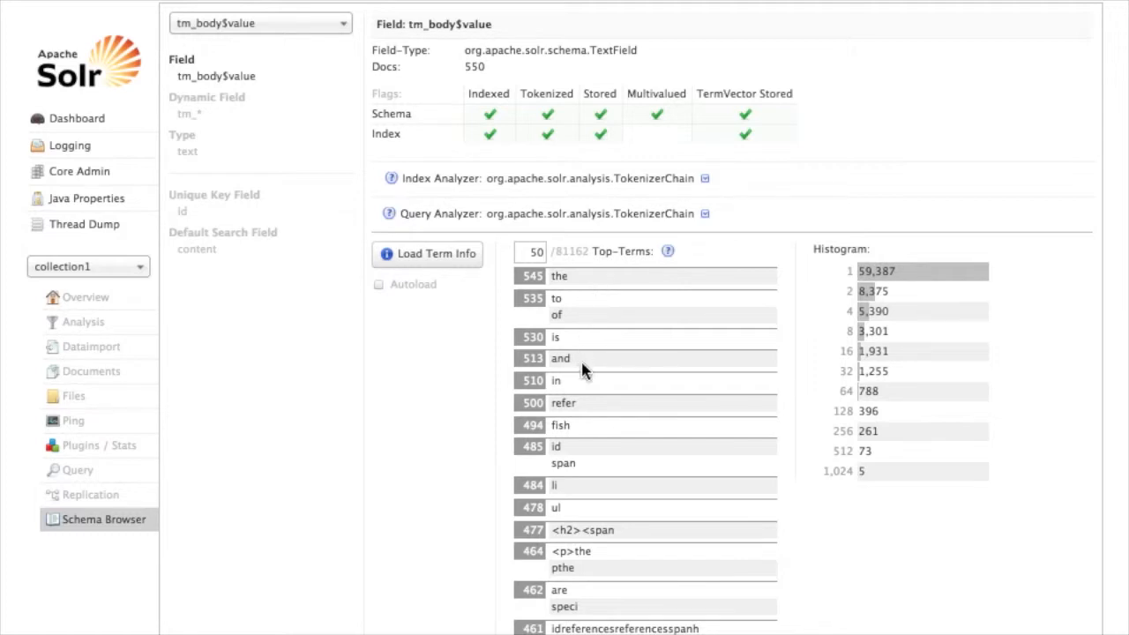
mouse_move(582, 383)
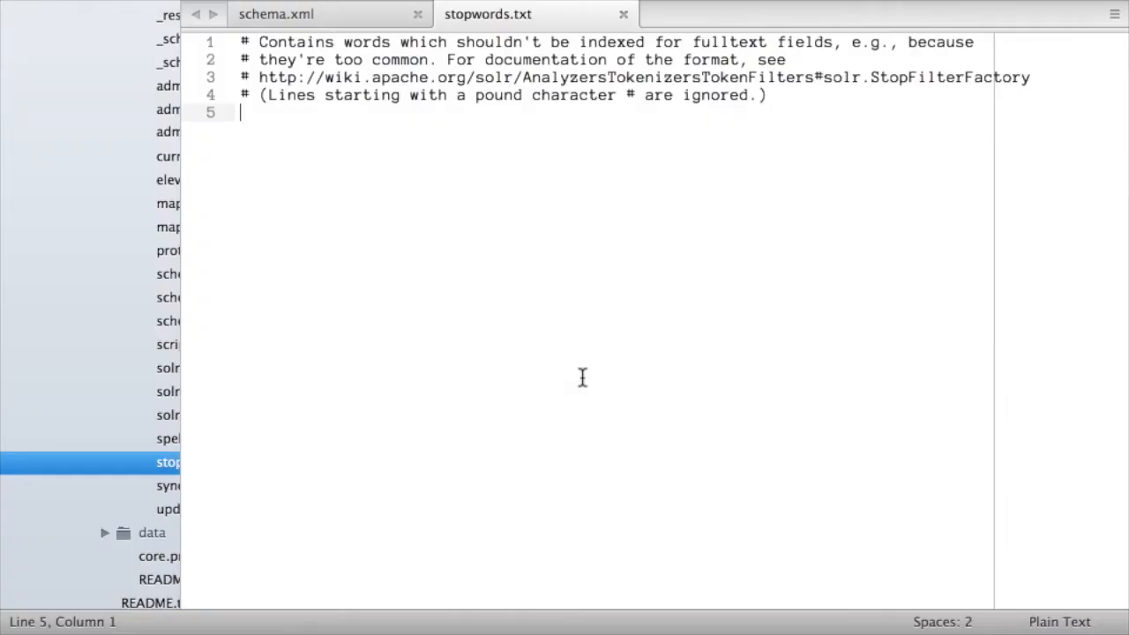
Add the, to, of, is, and, in as stopwords and save stopwords.txt
type("the")
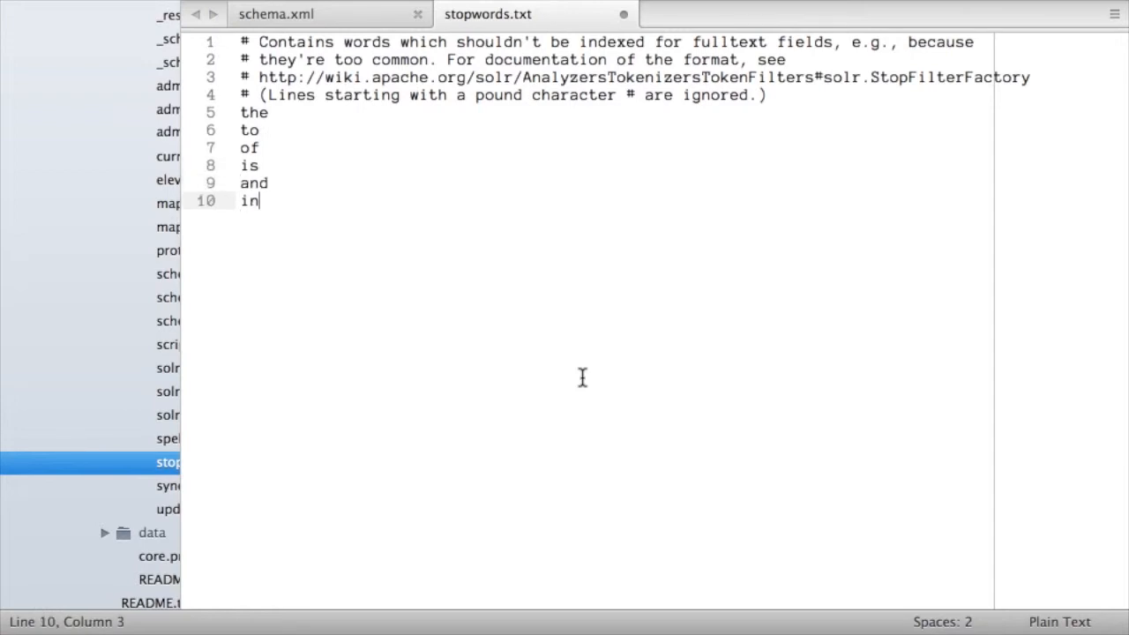
key("cmd+s")
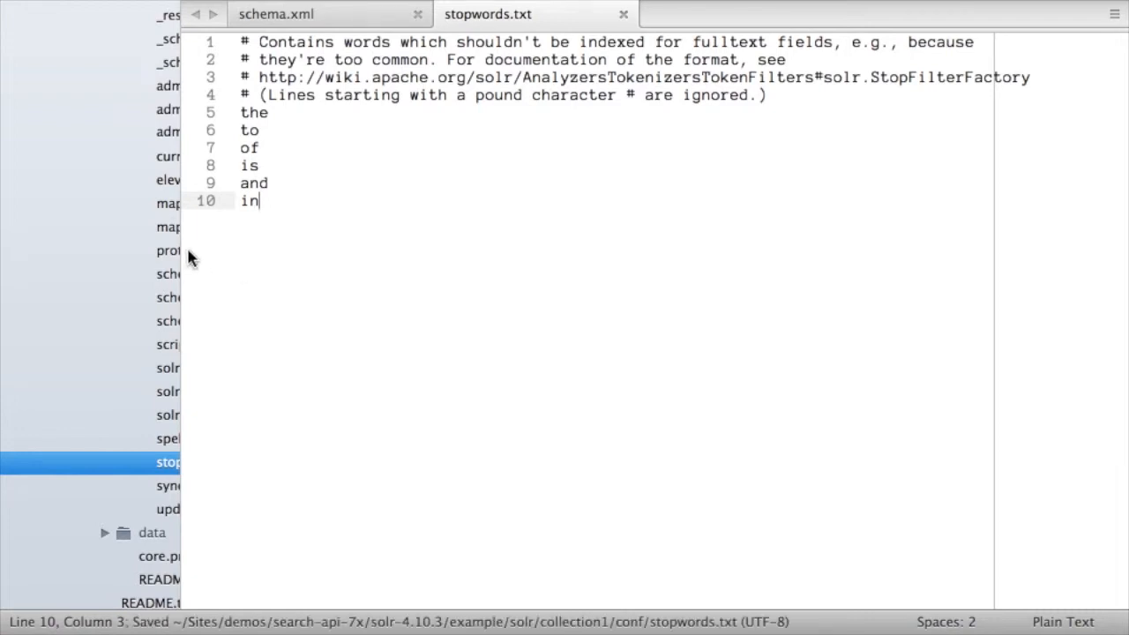
mouse_move(180, 247)
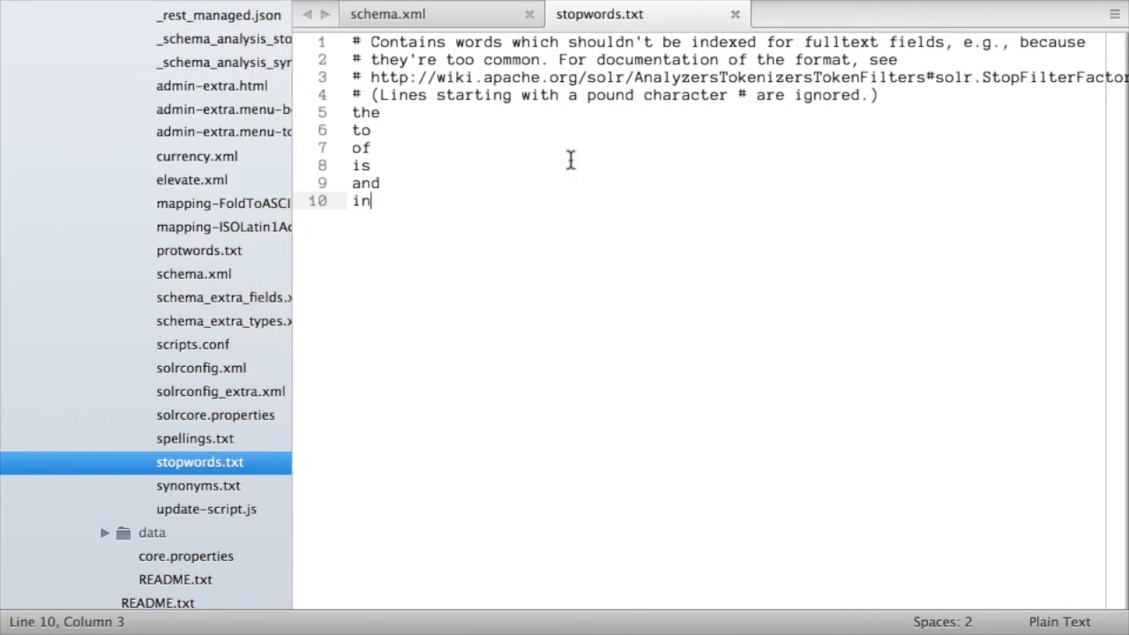
mouse_move(565, 256)
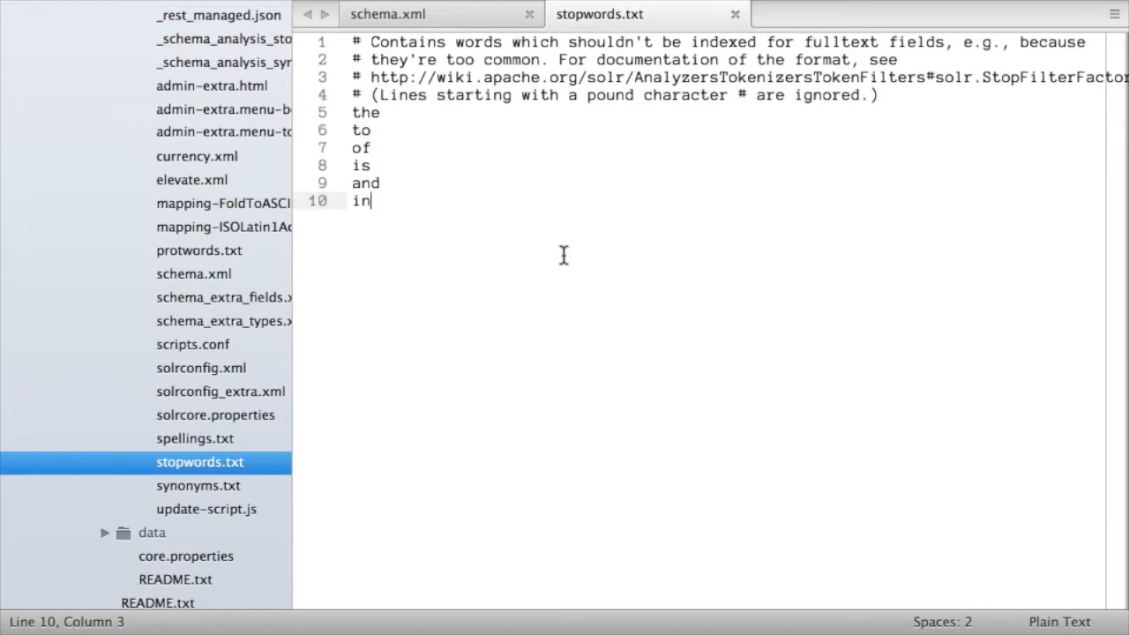
mouse_move(398, 70)
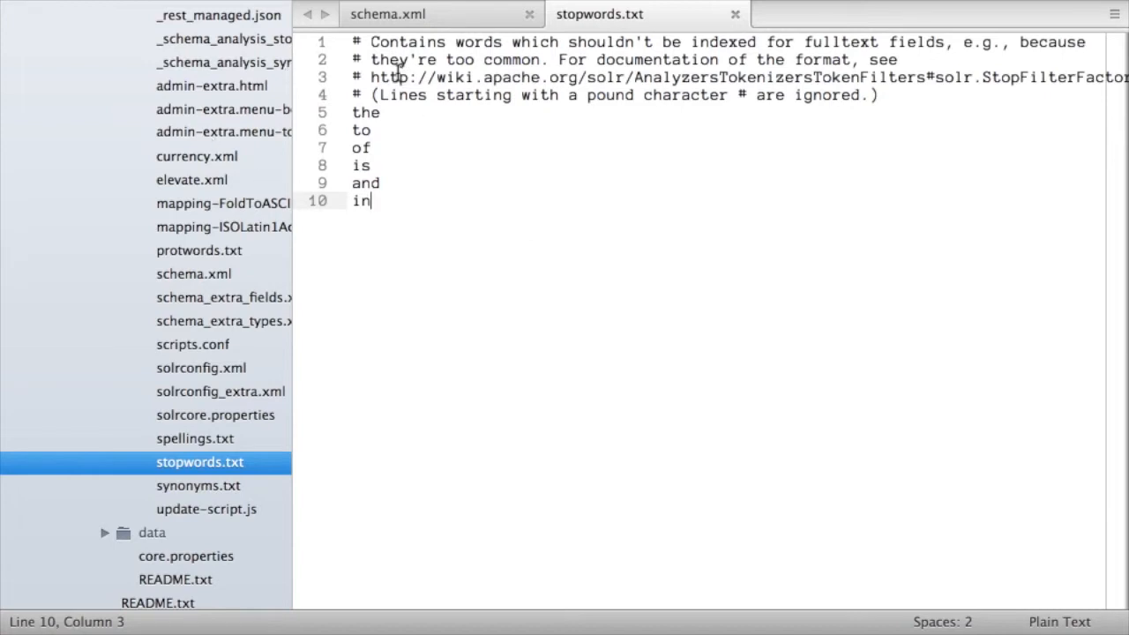
mouse_move(437, 138)
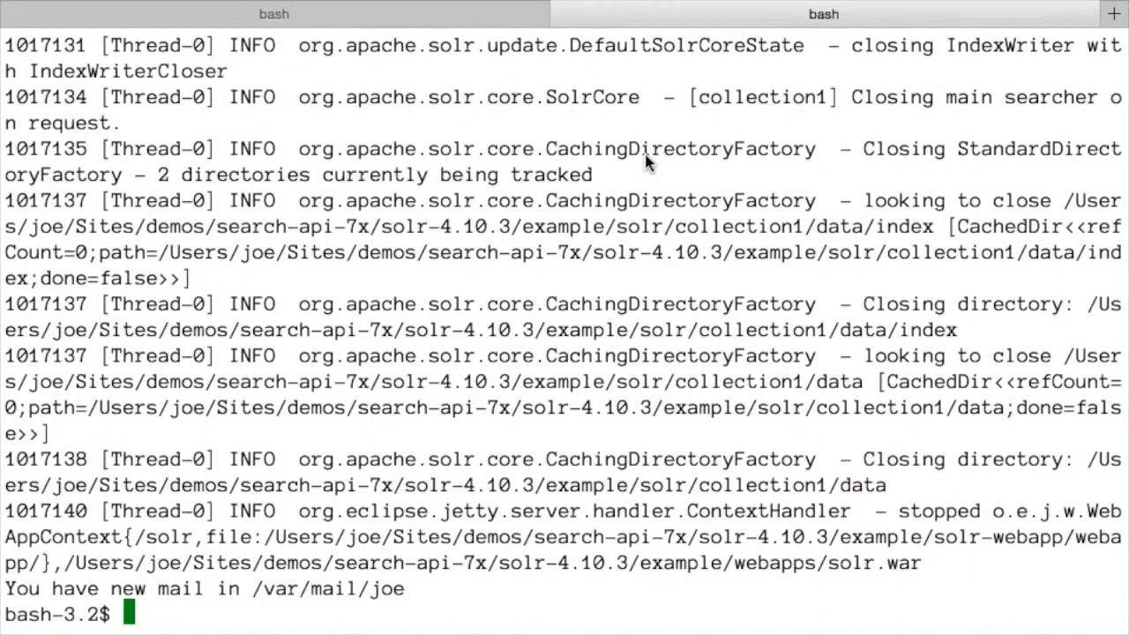
Clear the Terminal after stopping and restarting Solr with java -jar start.jar
type("clear")
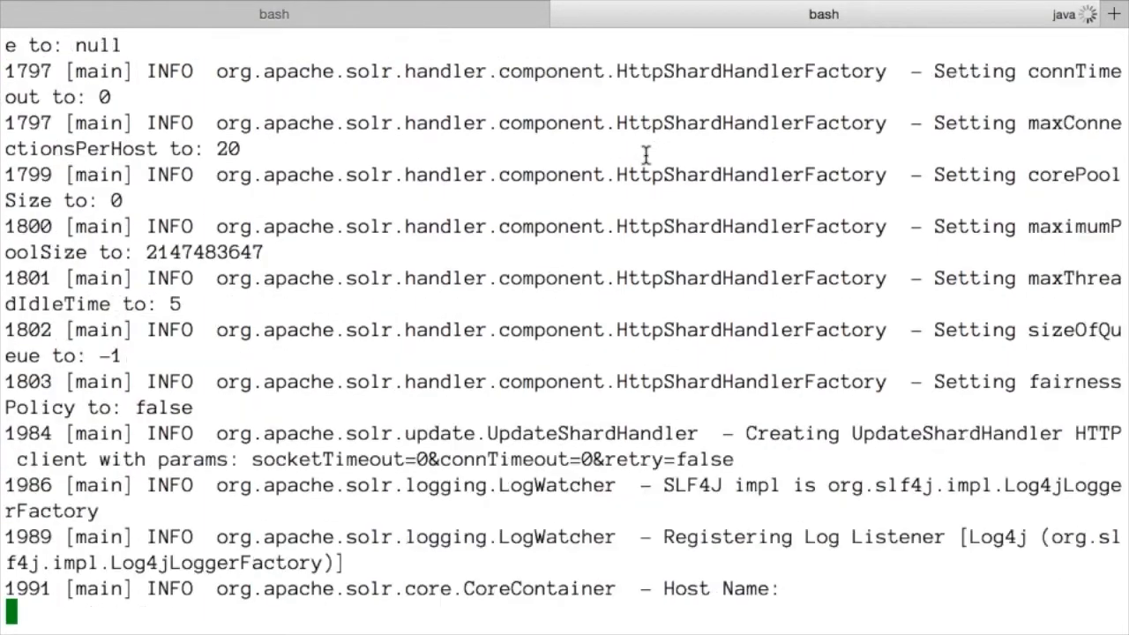
scroll("down", 3)
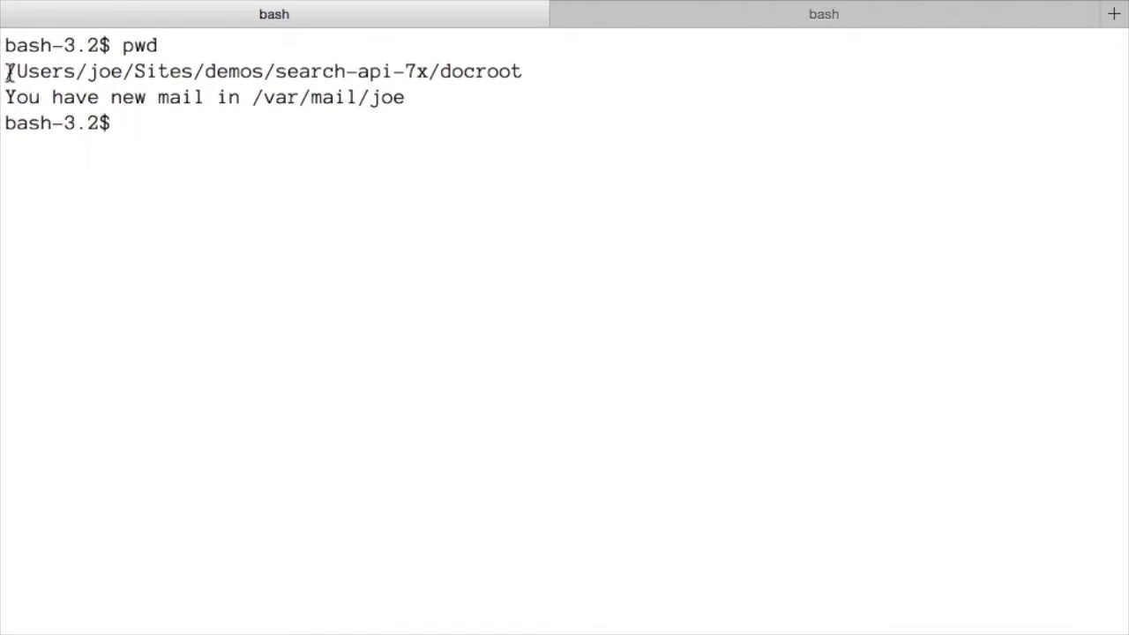
List drush search commands and run drush search-api-clear to clear the index
double_click(480, 71)
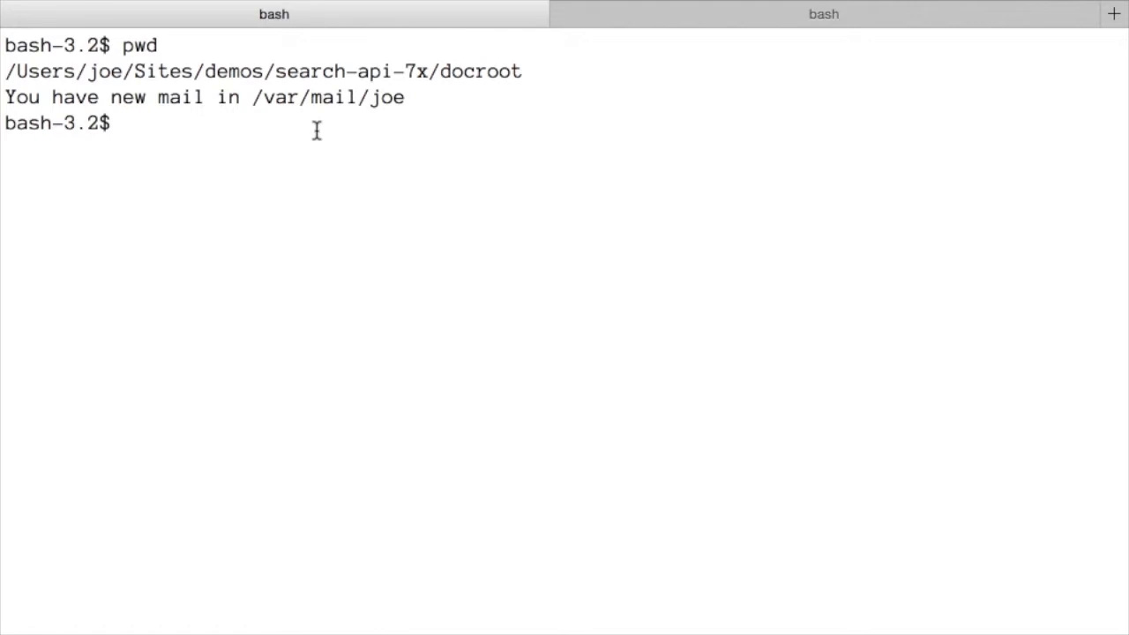
type("drush | grep sae")
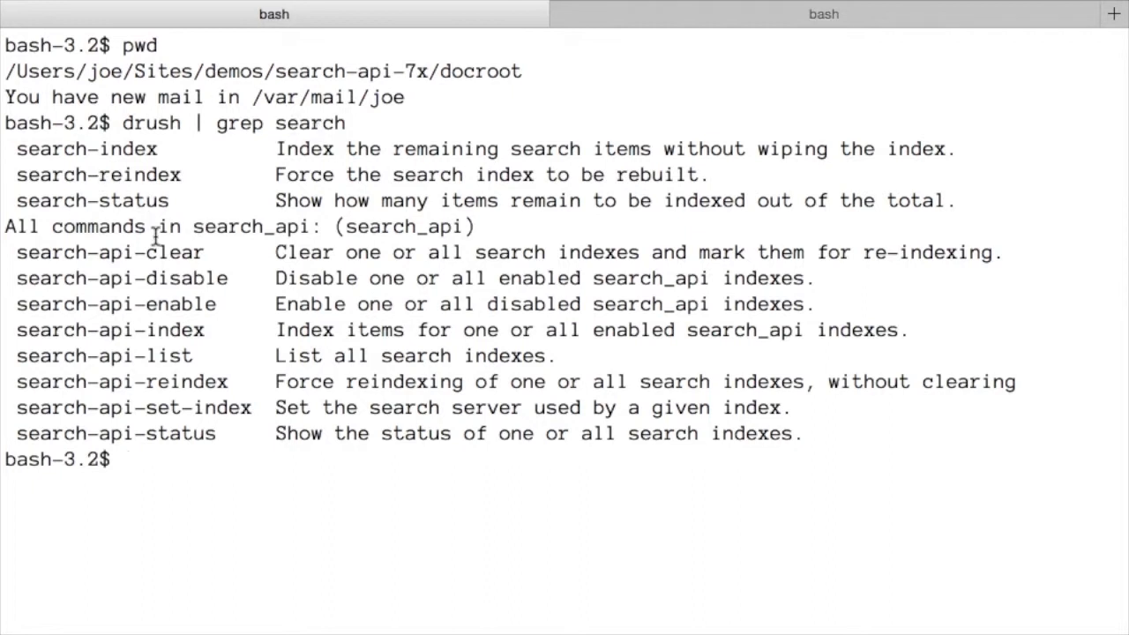
mouse_move(201, 261)
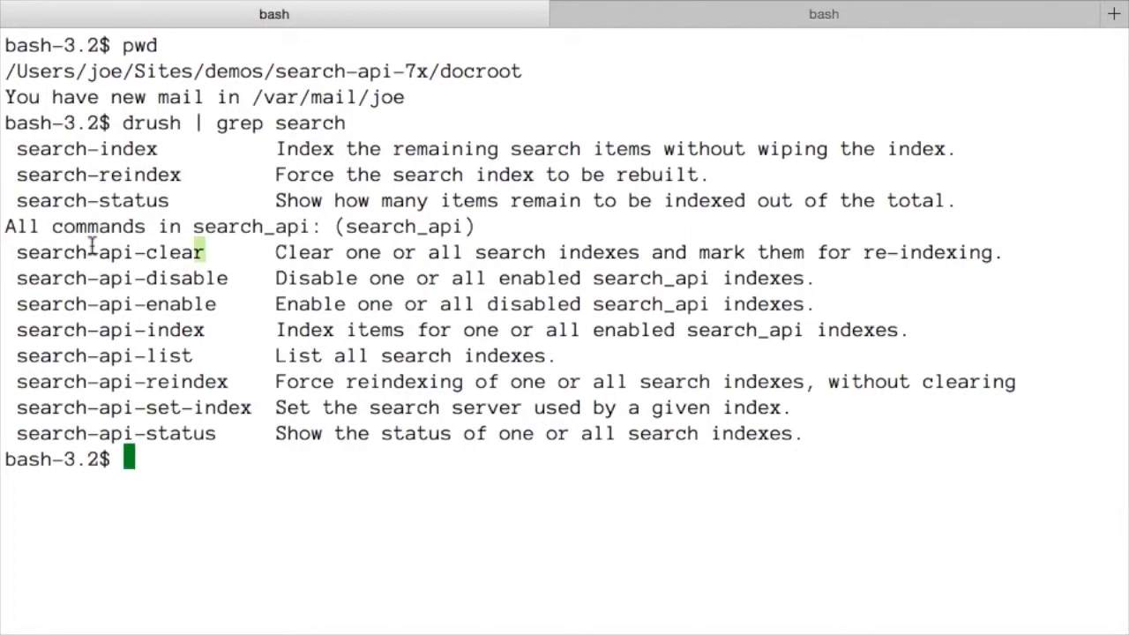
double_click(110, 252)
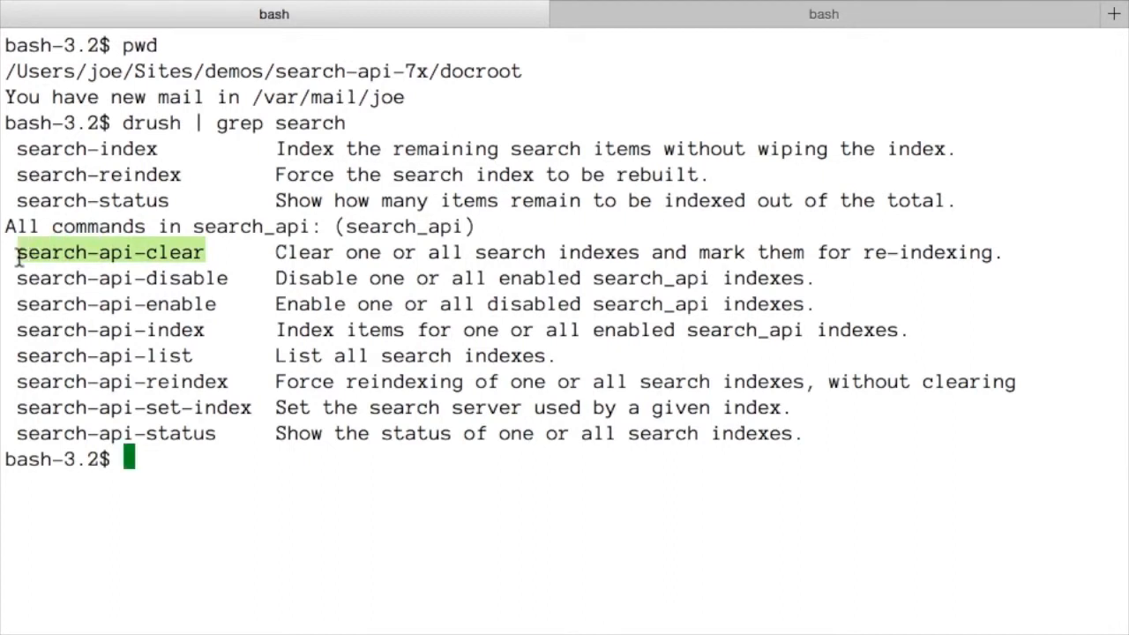
type("d")
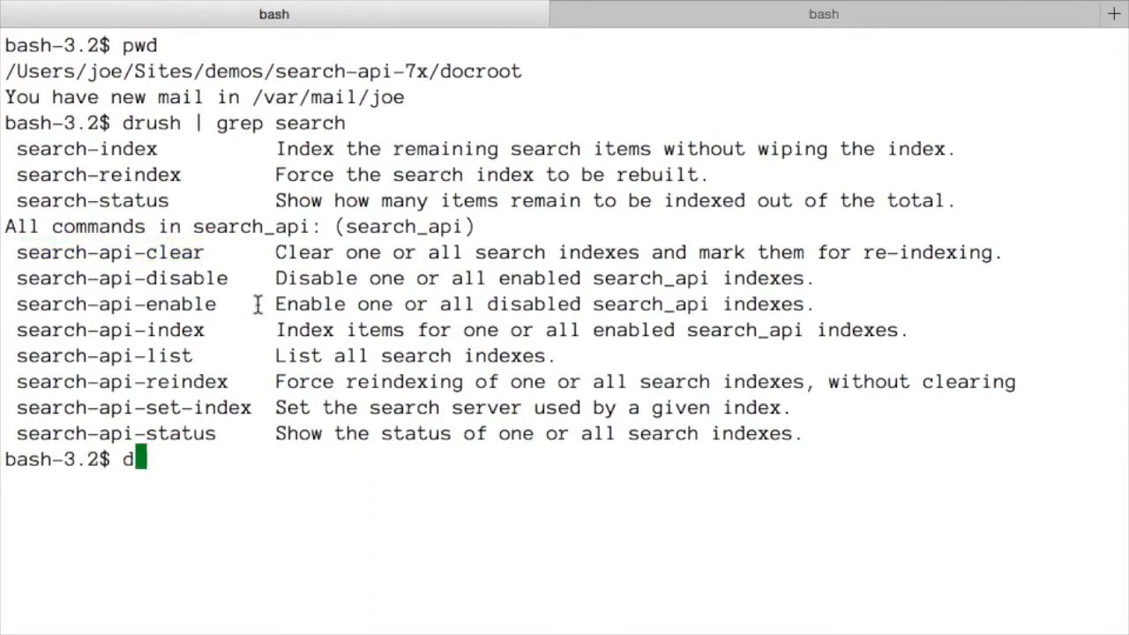
type("rush search-api-clear")
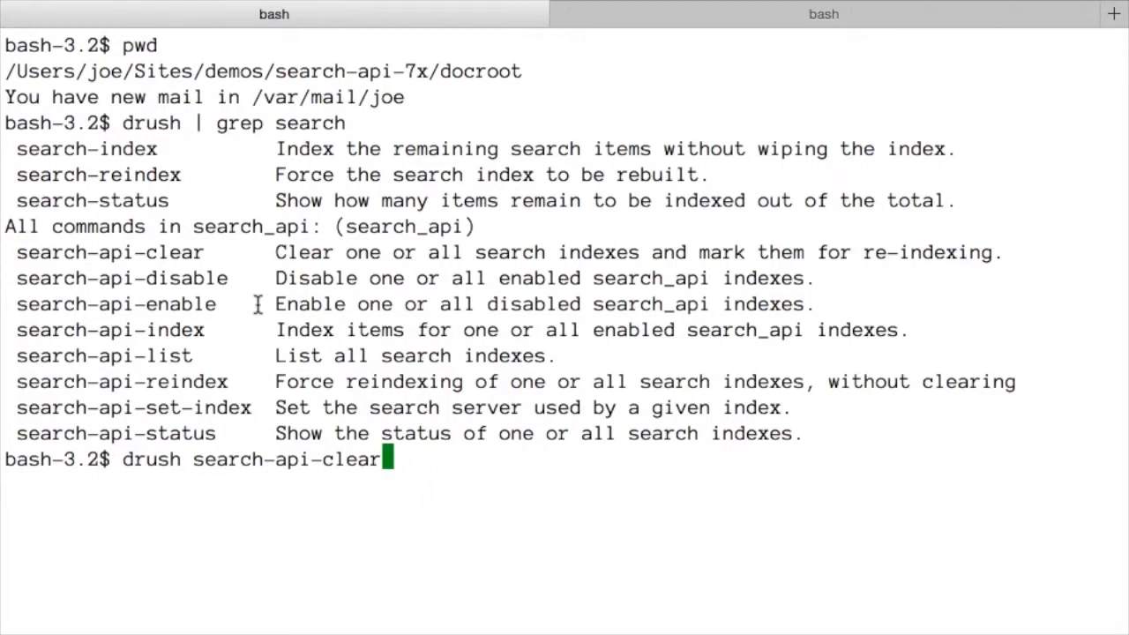
Run drush search-api-index to re-index all site content
double_click(177, 330)
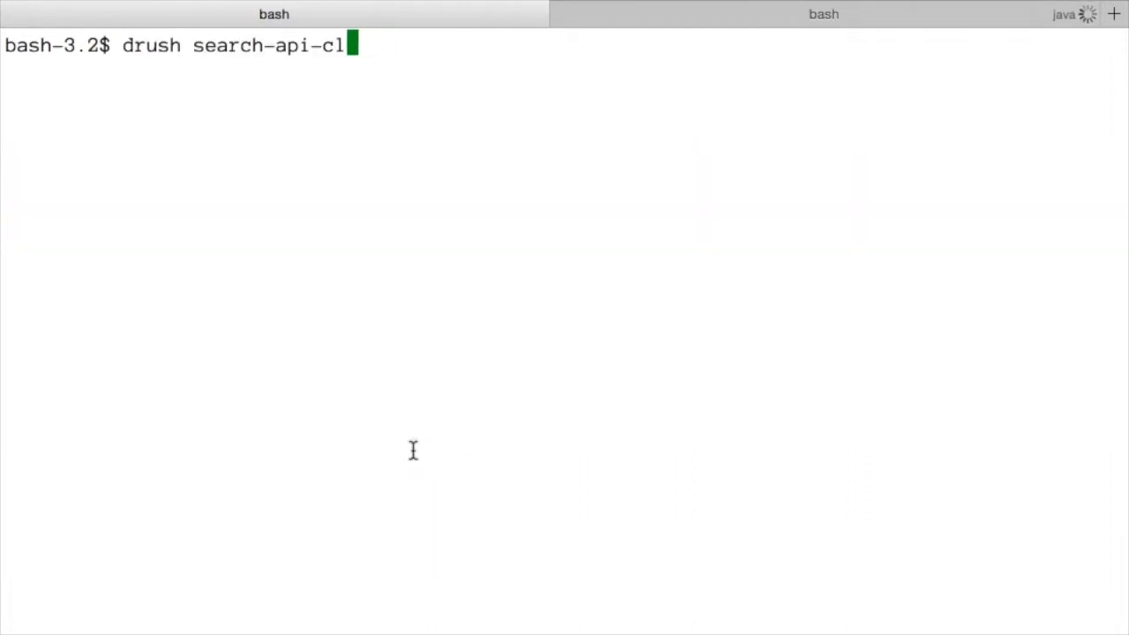
type("index")
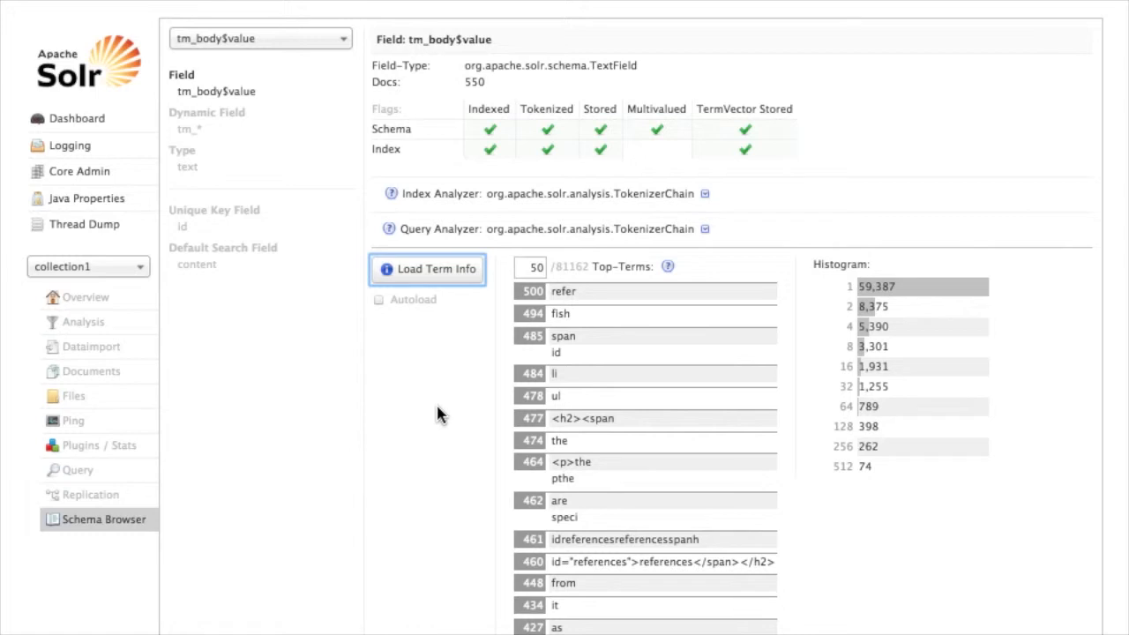
mouse_move(604, 300)
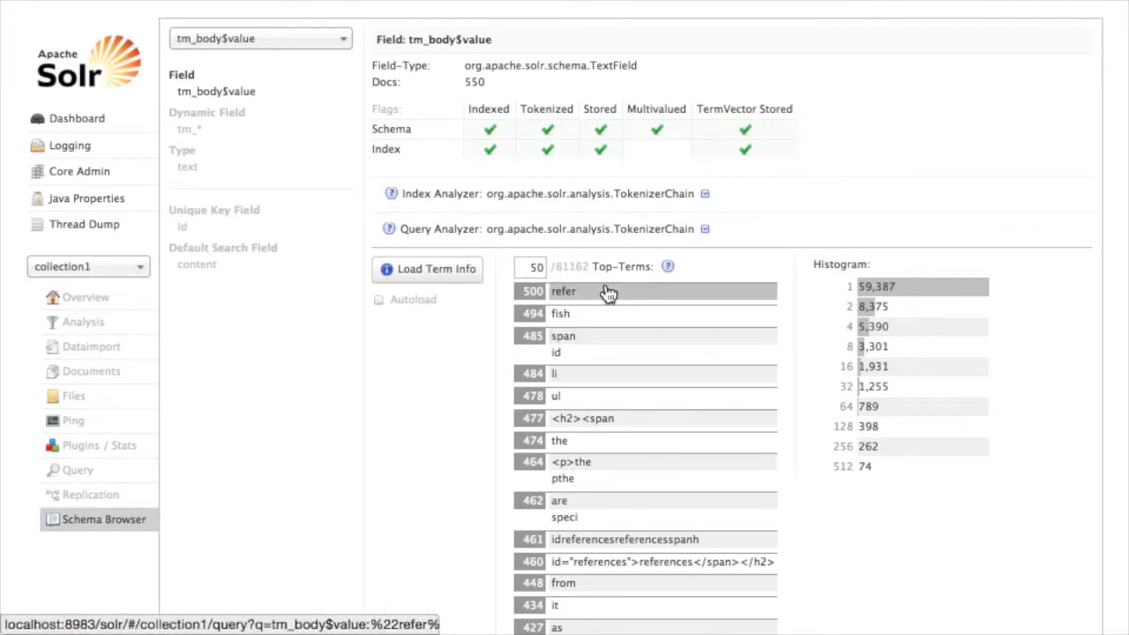
Review the reloaded tm_body$value top terms, now led by refer and fish
scroll("down", 3)
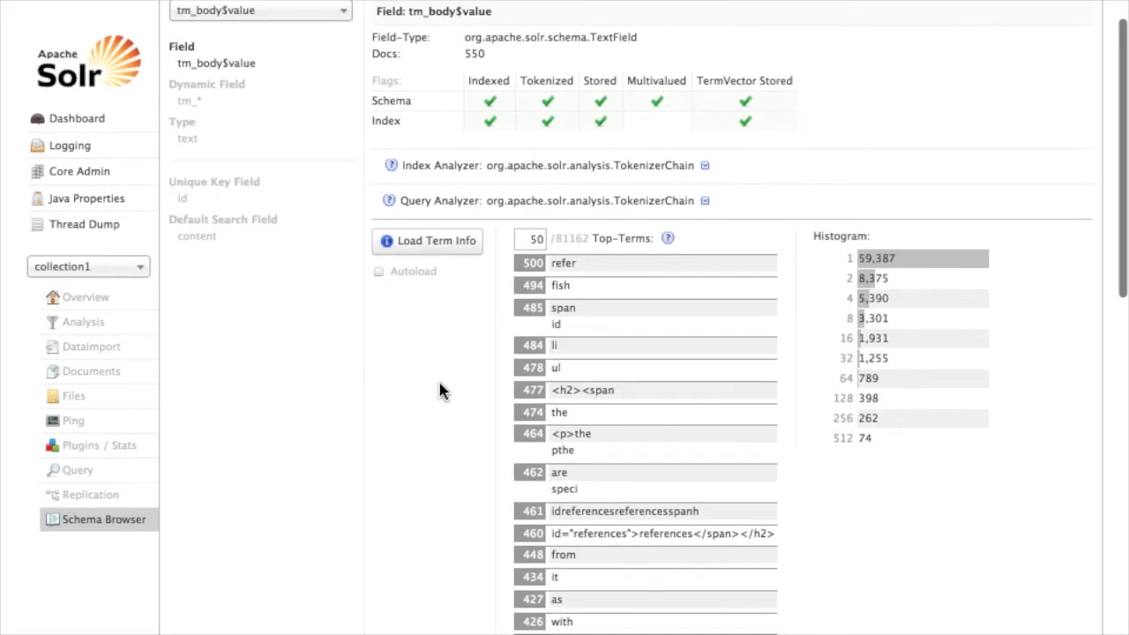